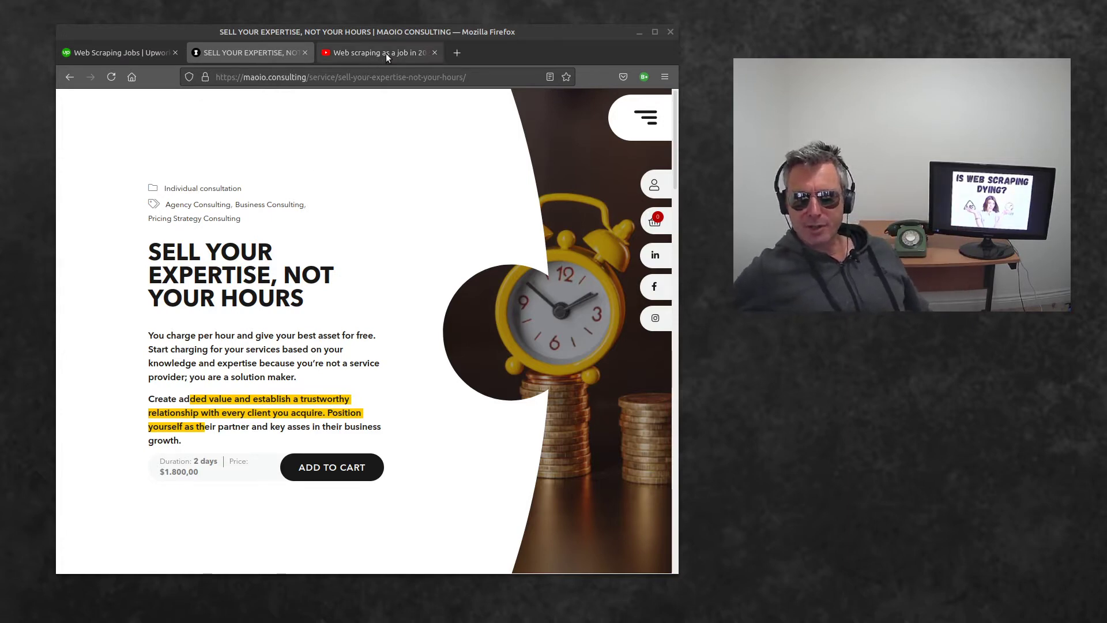
- Switch to the YouTube tab showing 'Web scraping as a job in 2021: Pros & Cons'
left_click(380, 53)
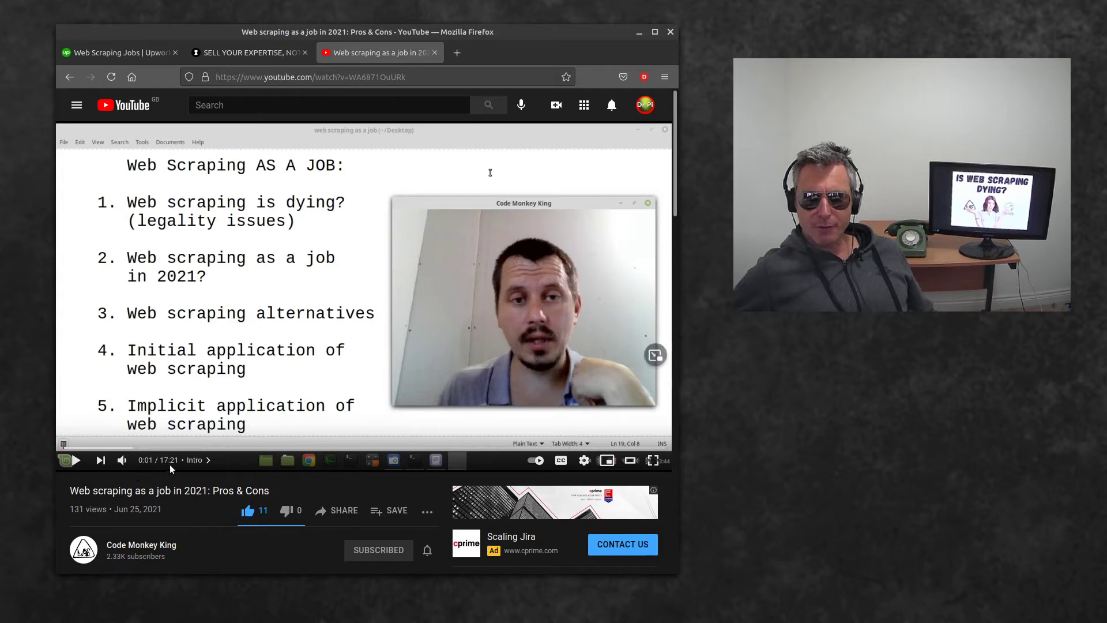
mouse_move(215, 415)
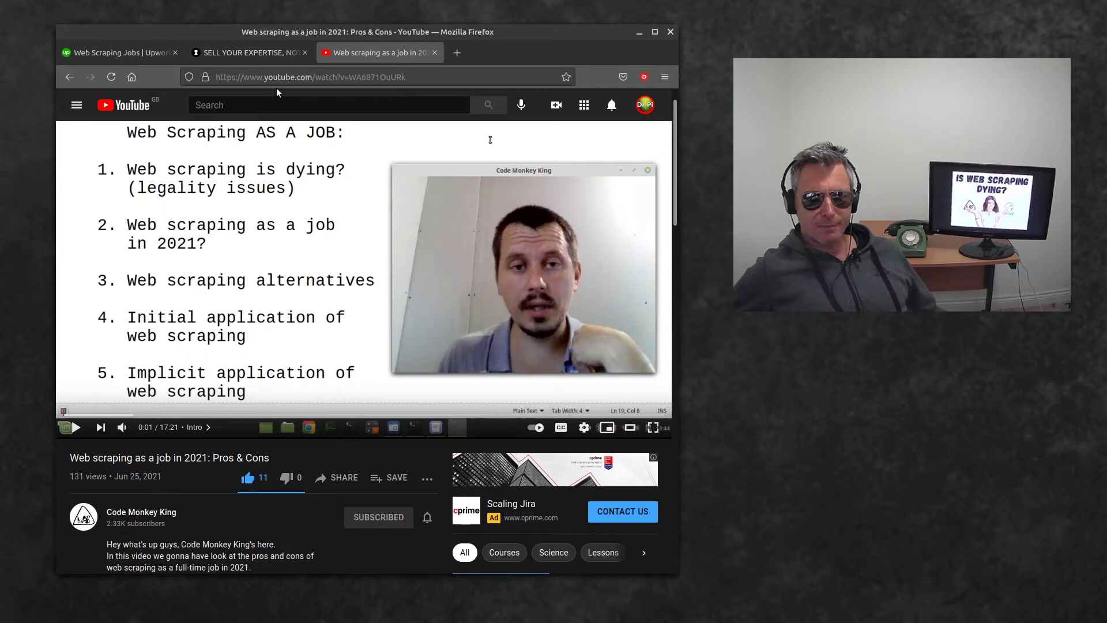
- Switch to the Maoio Consulting tab with the 'Sell Your Expertise, Not Your Hours' page
left_click(248, 52)
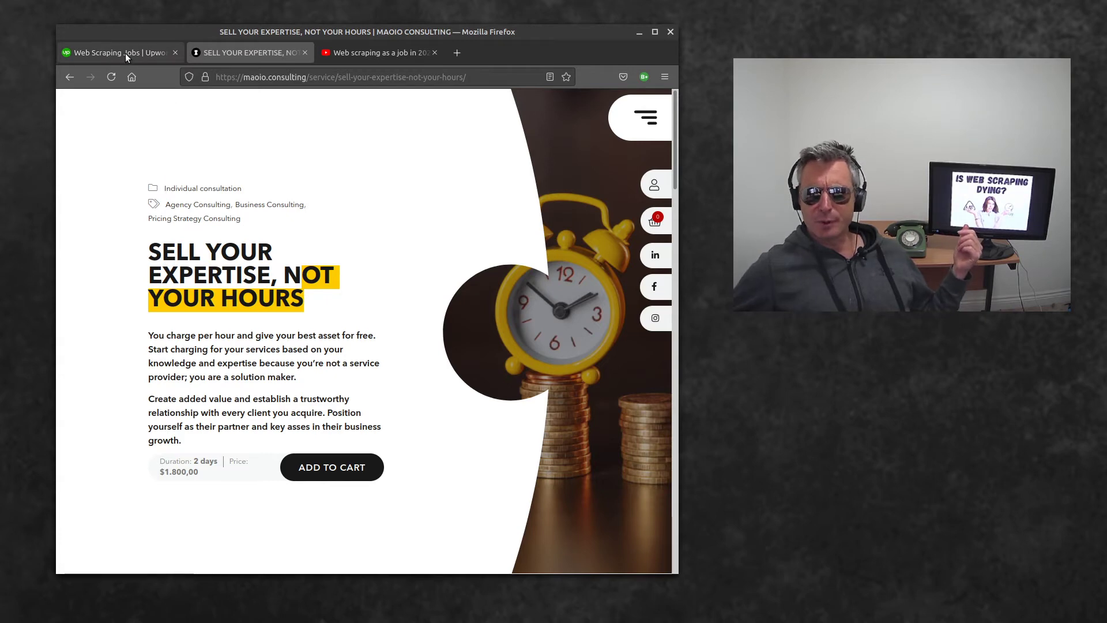
- Switch to the 'Web Scraping Jobs | Upwork' tab showing the Shopfinder posting
left_click(117, 53)
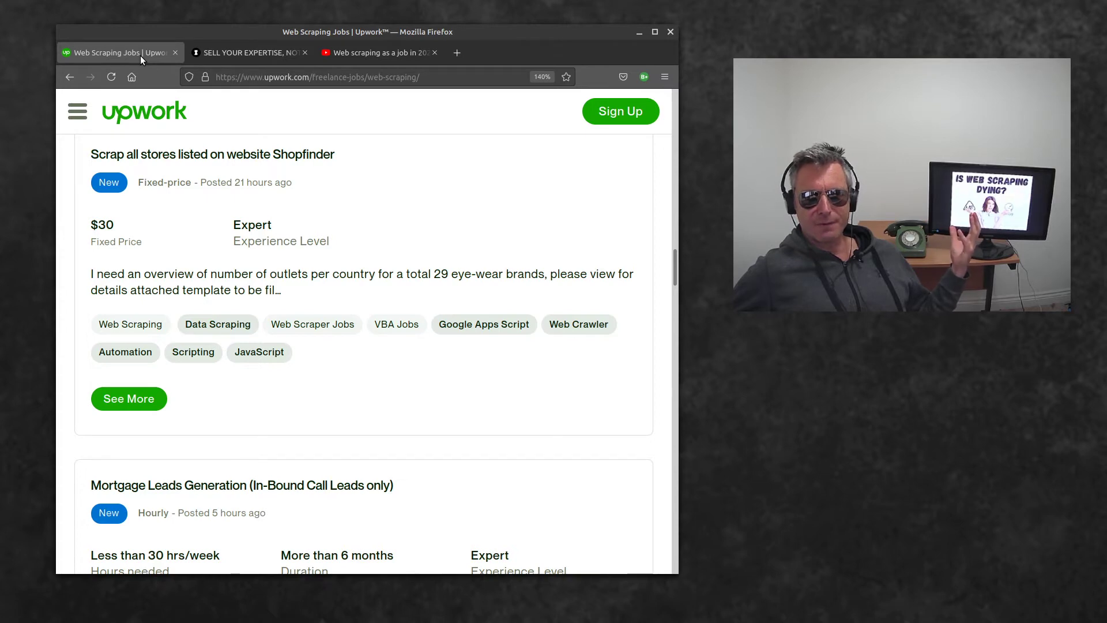
mouse_move(220, 116)
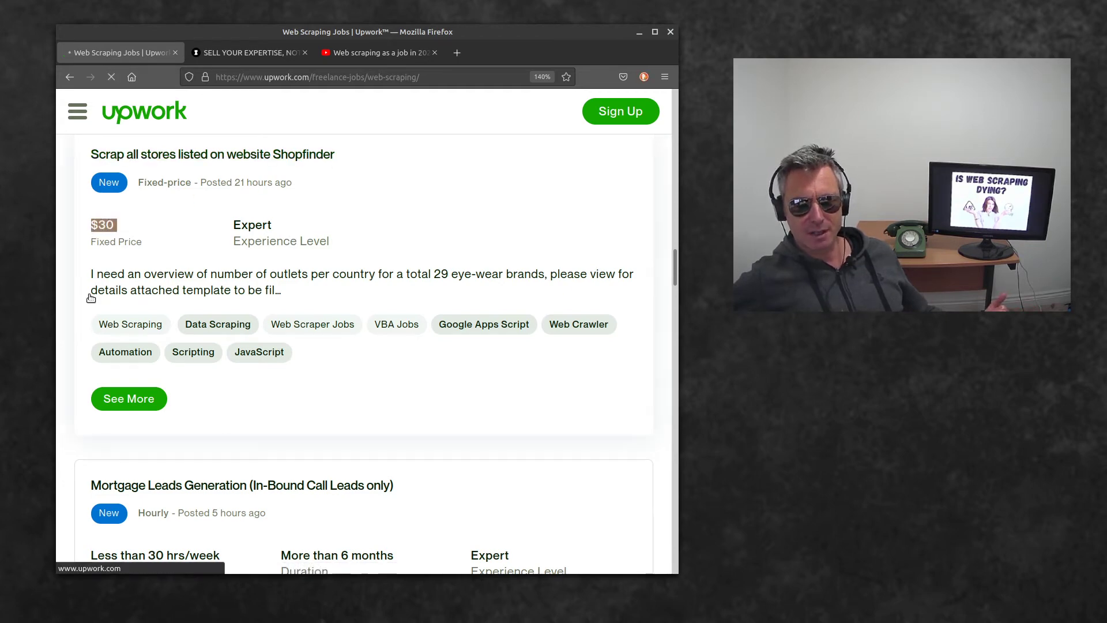
- Open the Shopfinder store-scraping job and highlight its auto-script warning sentence
left_click(212, 154)
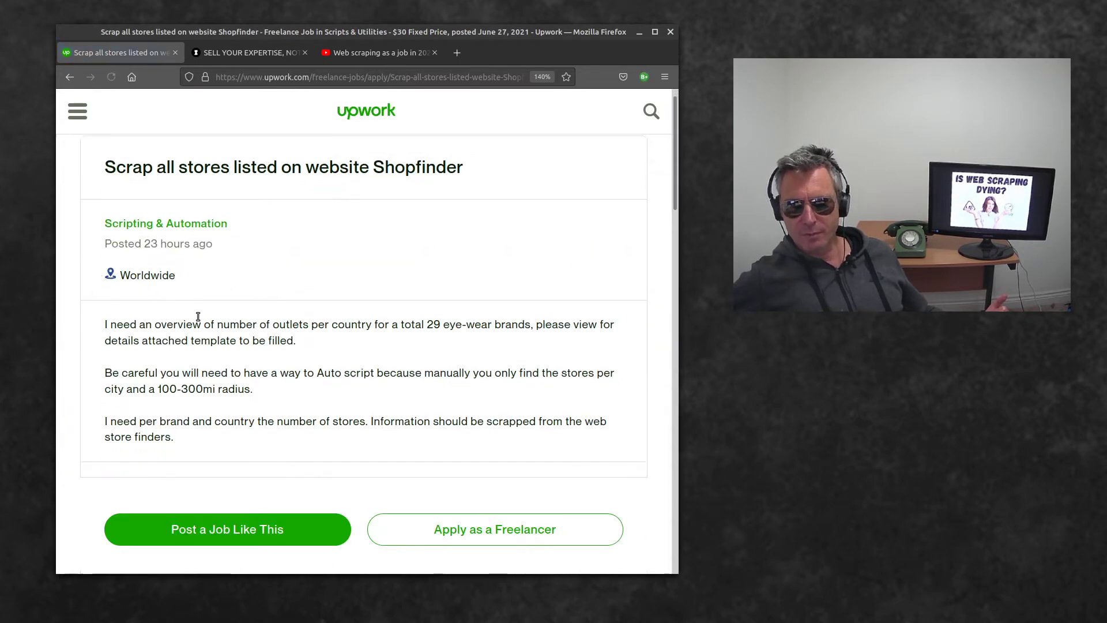
scroll("down", 3)
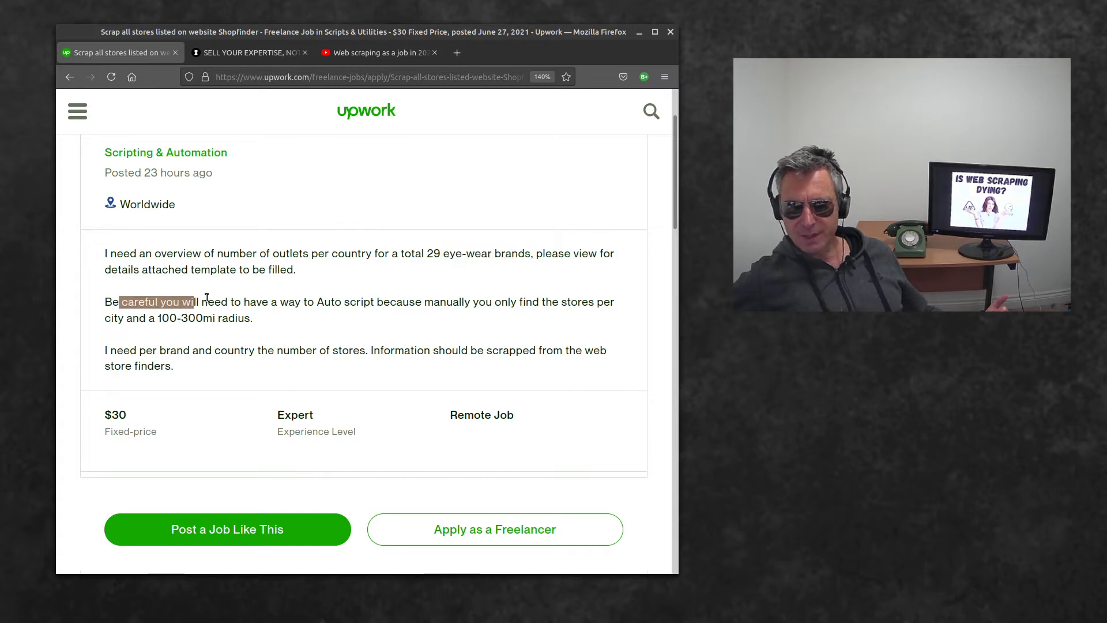
left_click_drag(188, 301, 436, 301)
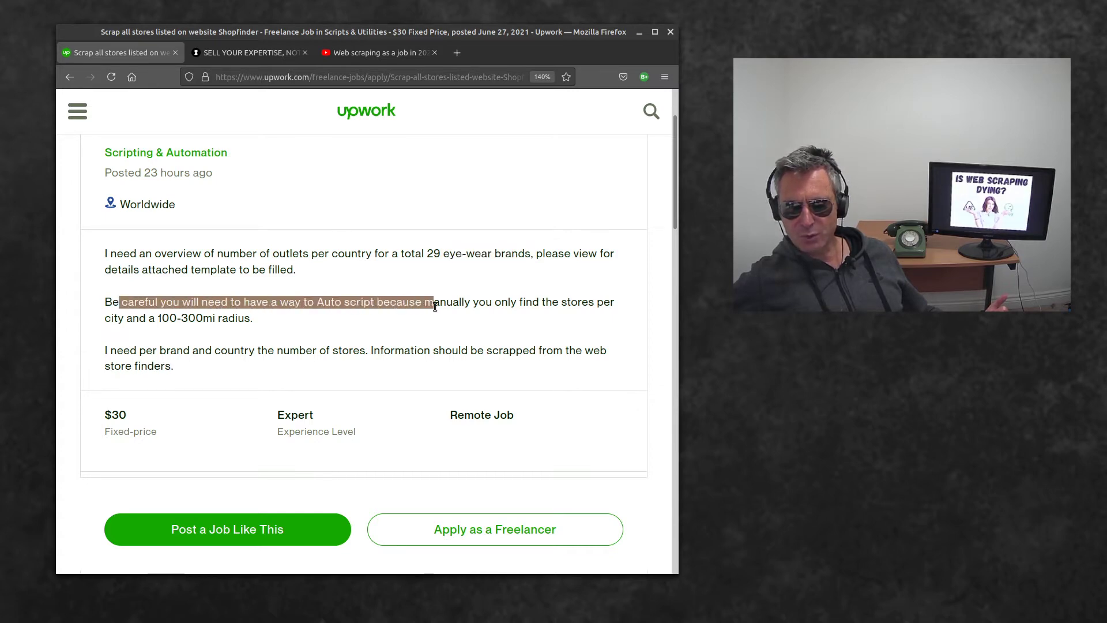
left_click_drag(432, 302, 252, 318)
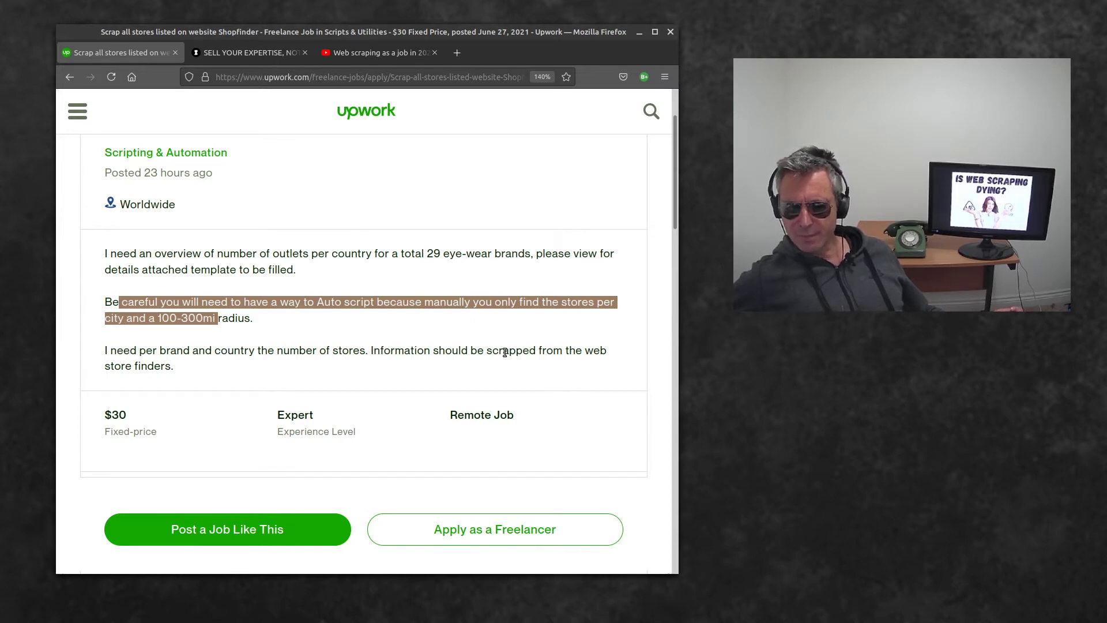
- Scroll through the Shopfinder job's activity and About the client sections
scroll("down", 3)
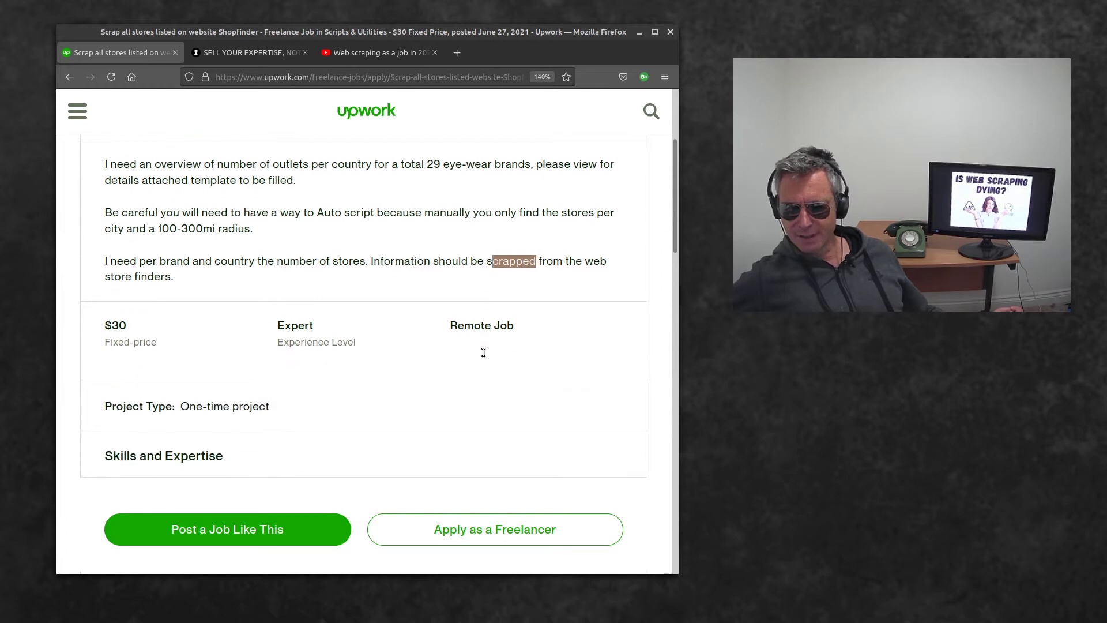
scroll("down", 3)
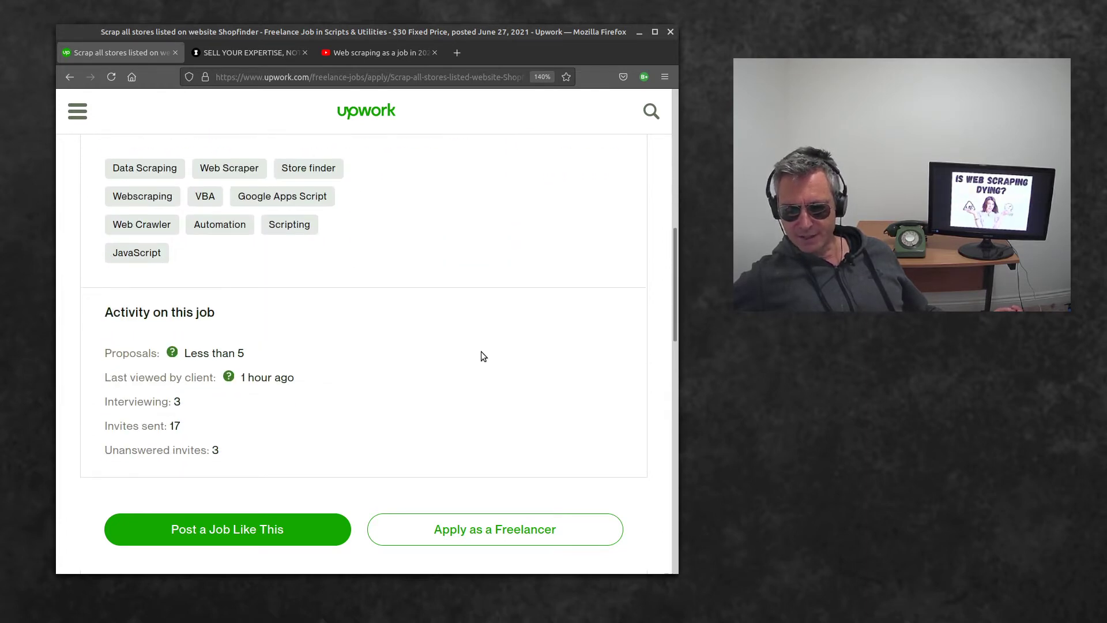
scroll("down", 3)
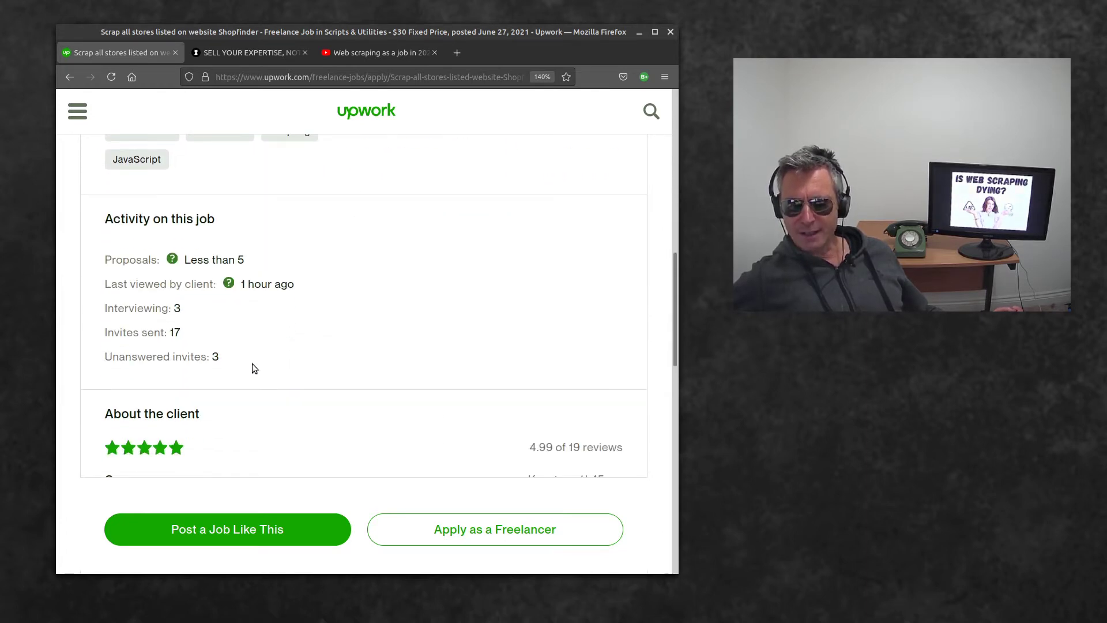
scroll("down", 3)
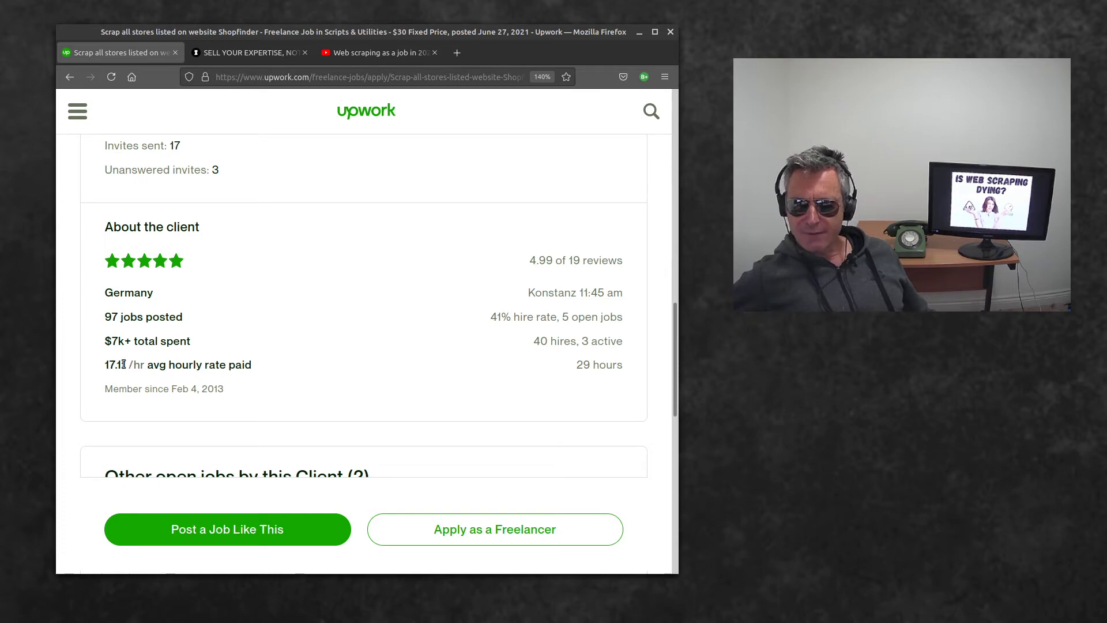
scroll("down", 3)
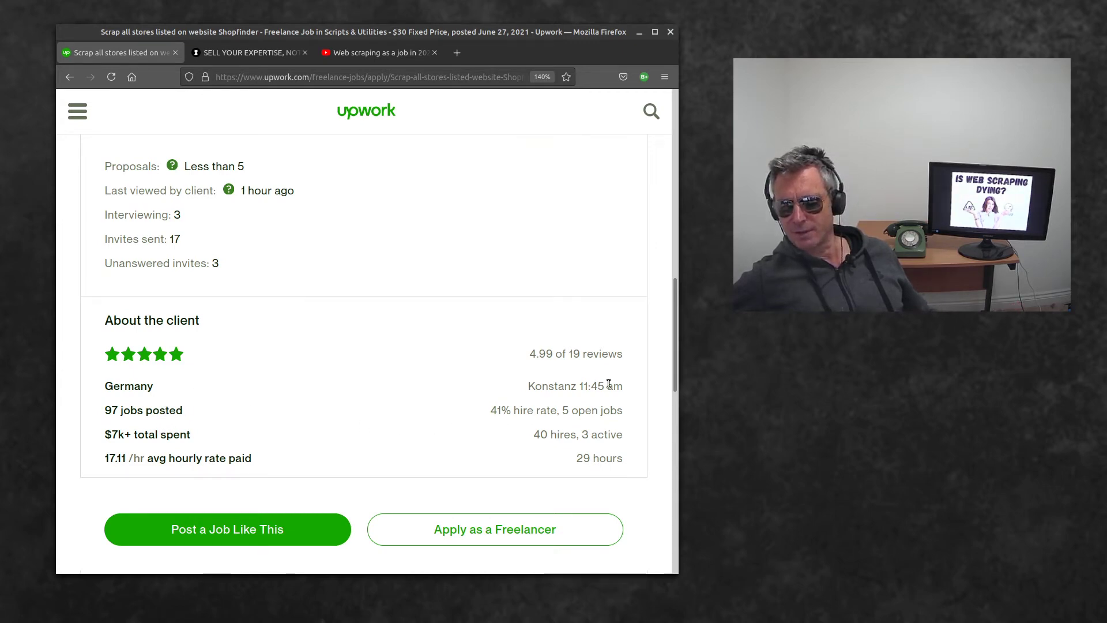
scroll("down", 3)
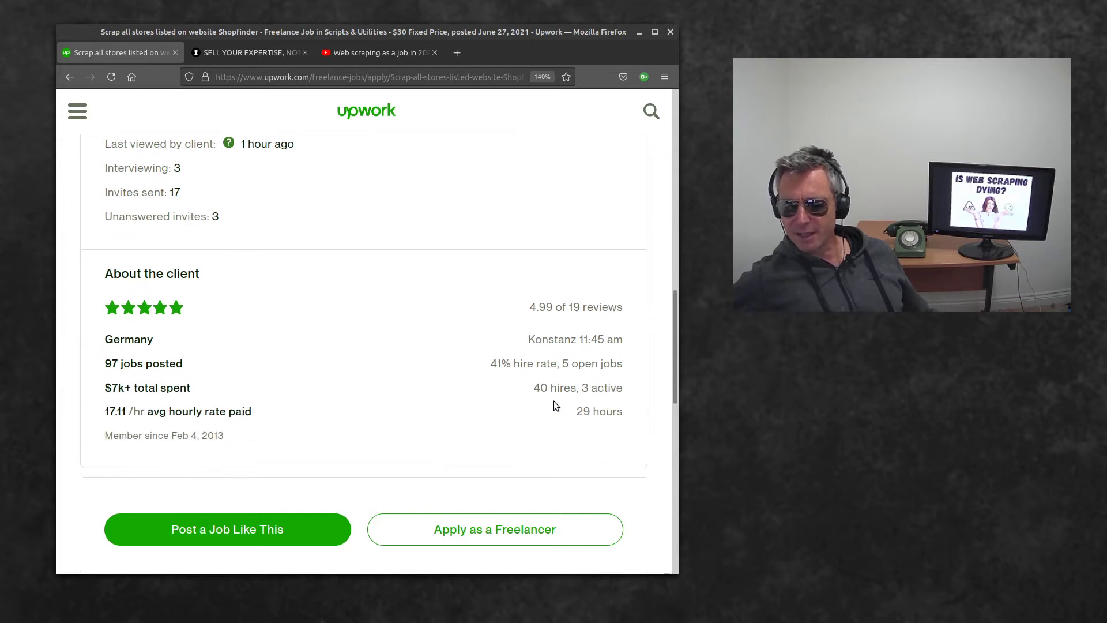
scroll("down", 3)
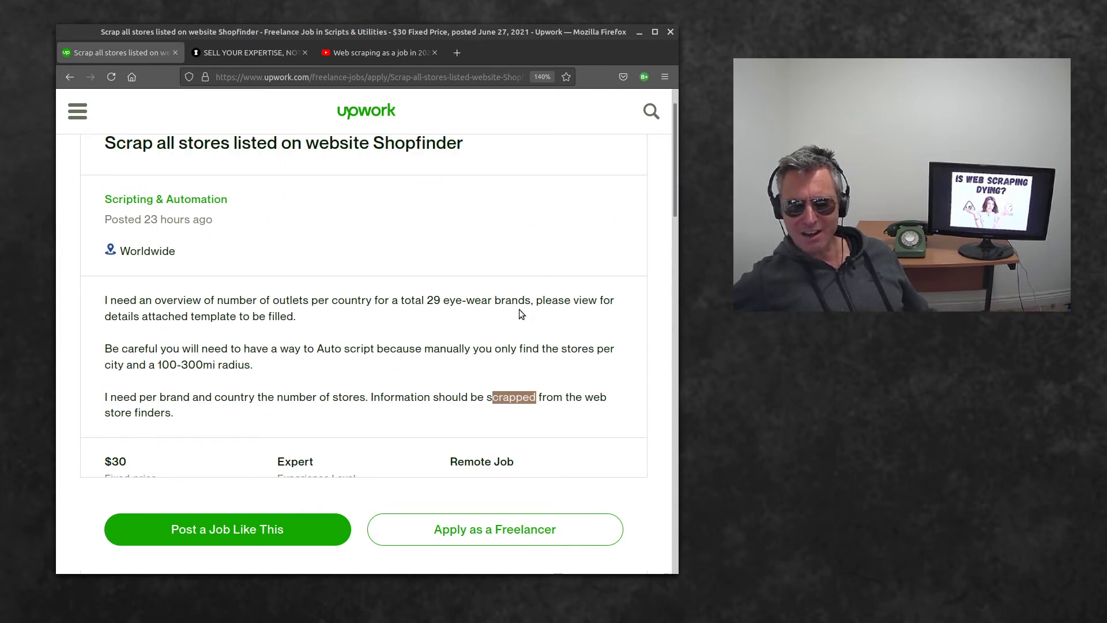
scroll("down", 3)
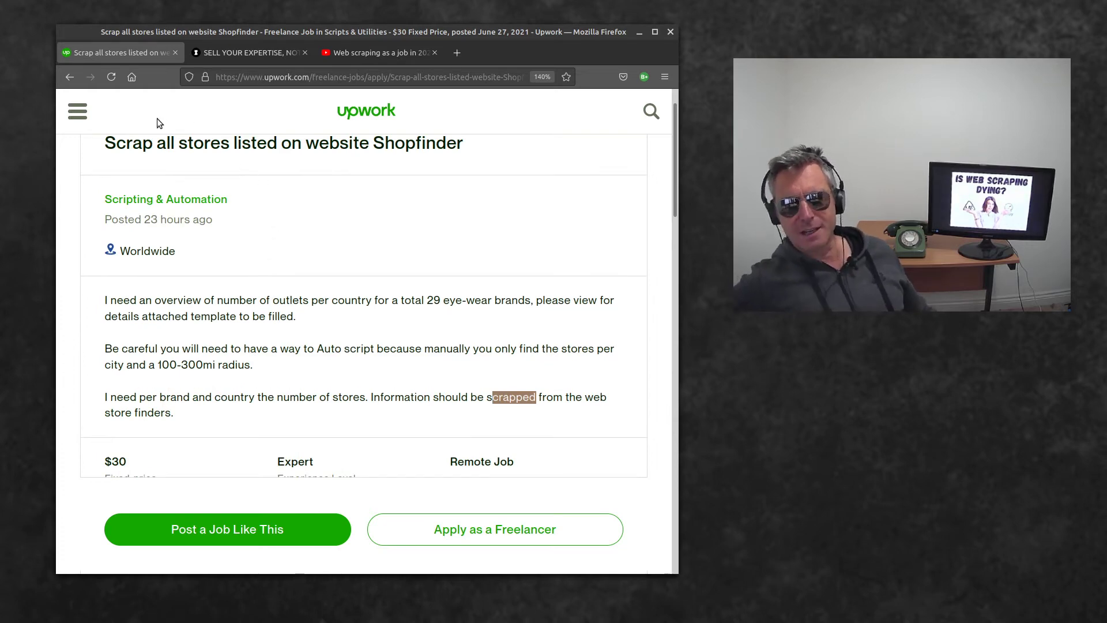
mouse_move(69, 81)
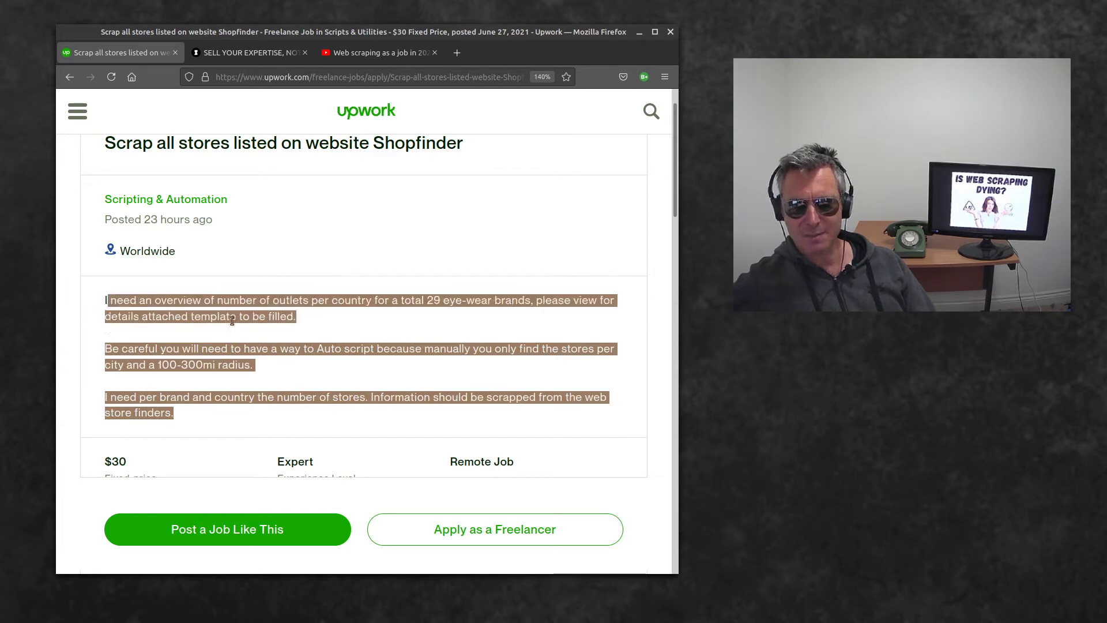
scroll("down", 3)
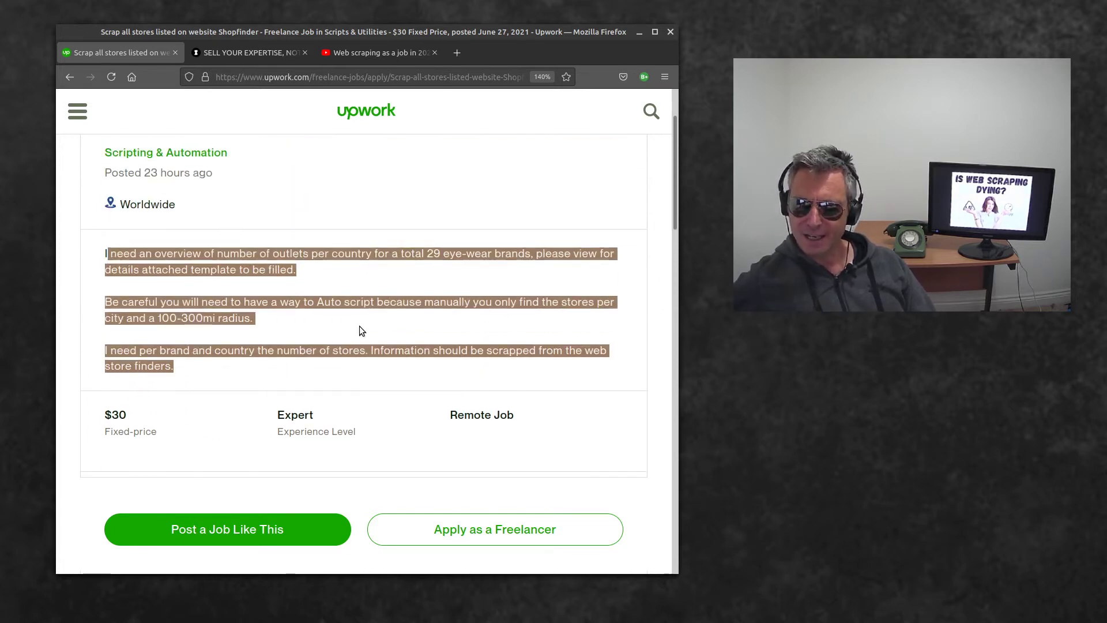
scroll("down", 3)
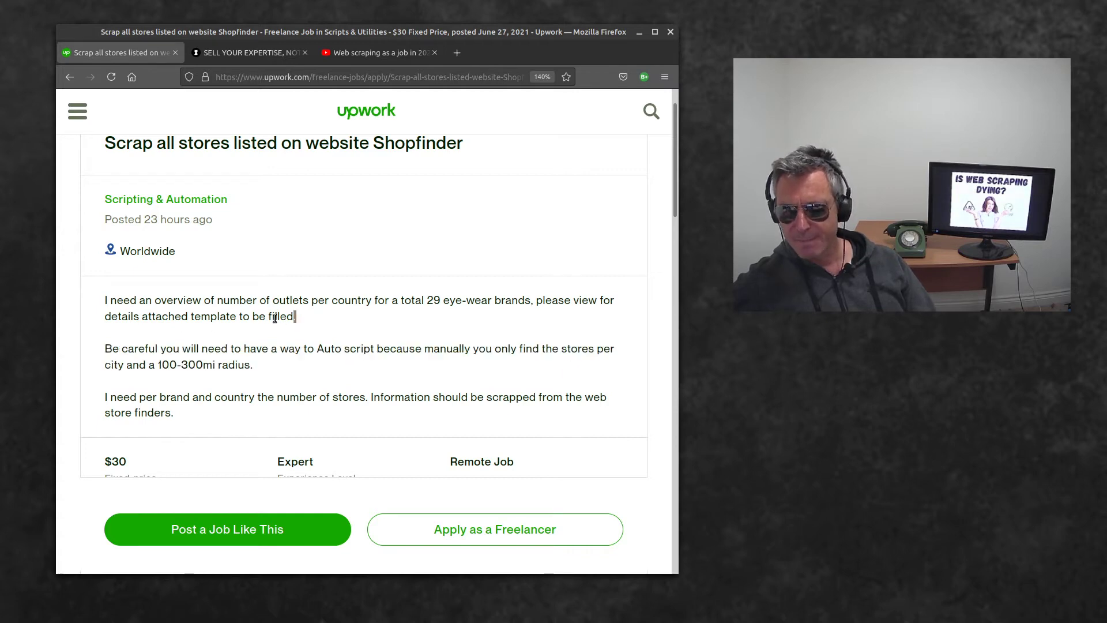
left_click_drag(104, 299, 297, 316)
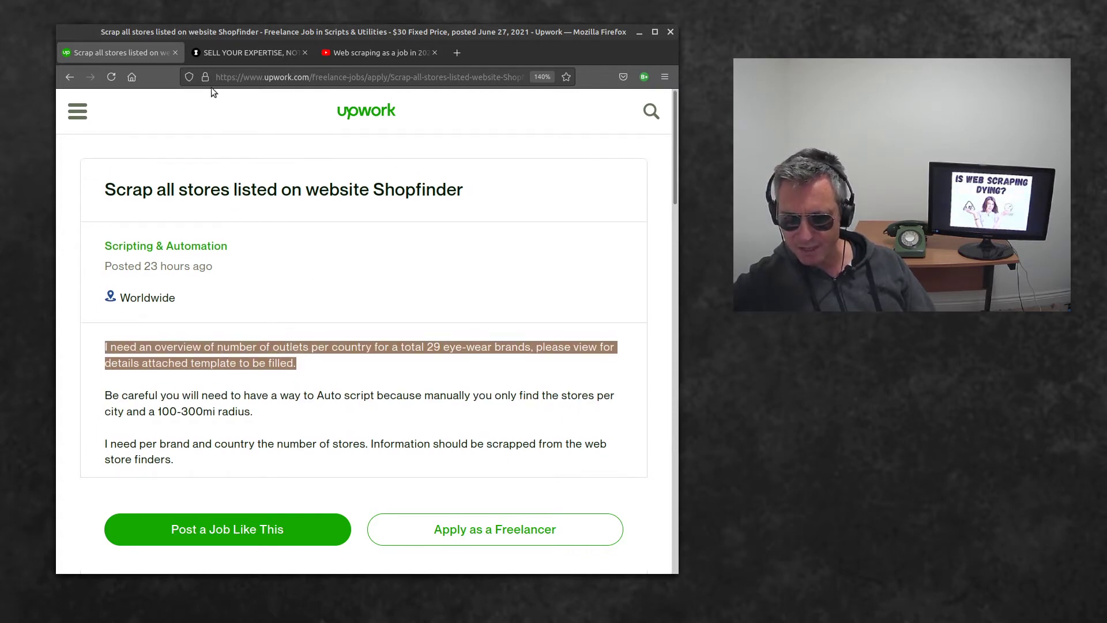
- Return to the Upwork listings and scroll to the prospects/leads and Facebook extractor postings
left_click(69, 77)
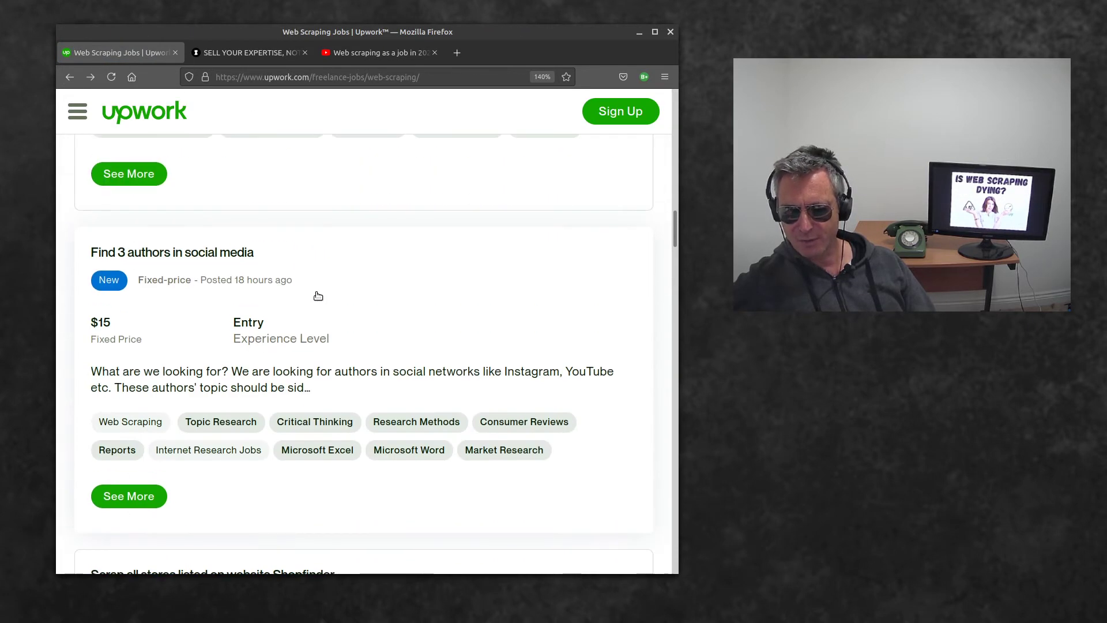
mouse_move(157, 294)
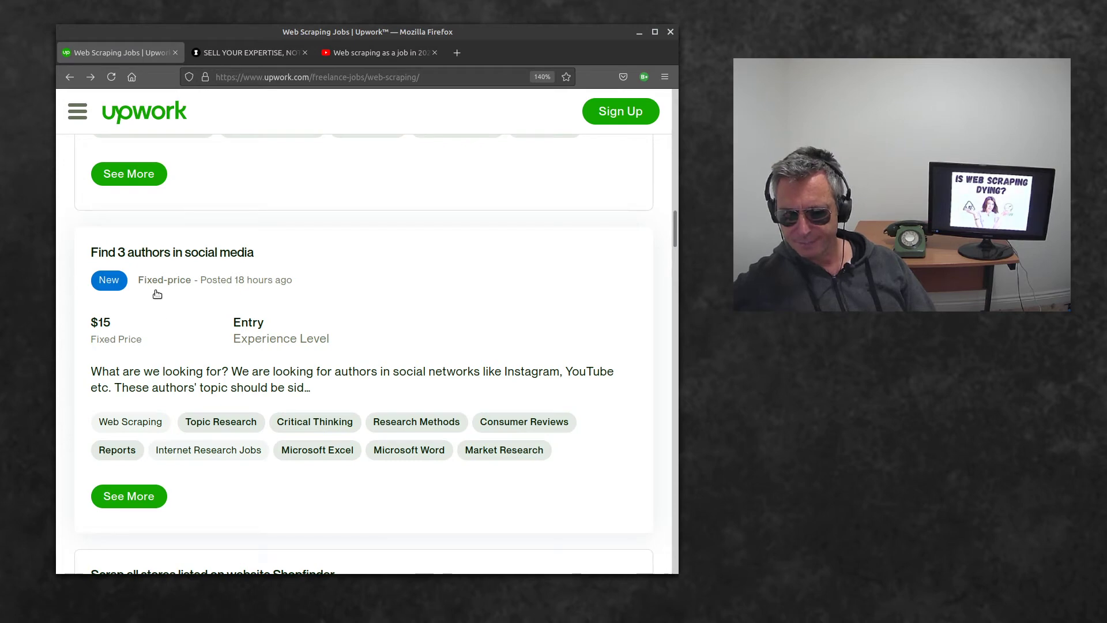
mouse_move(104, 331)
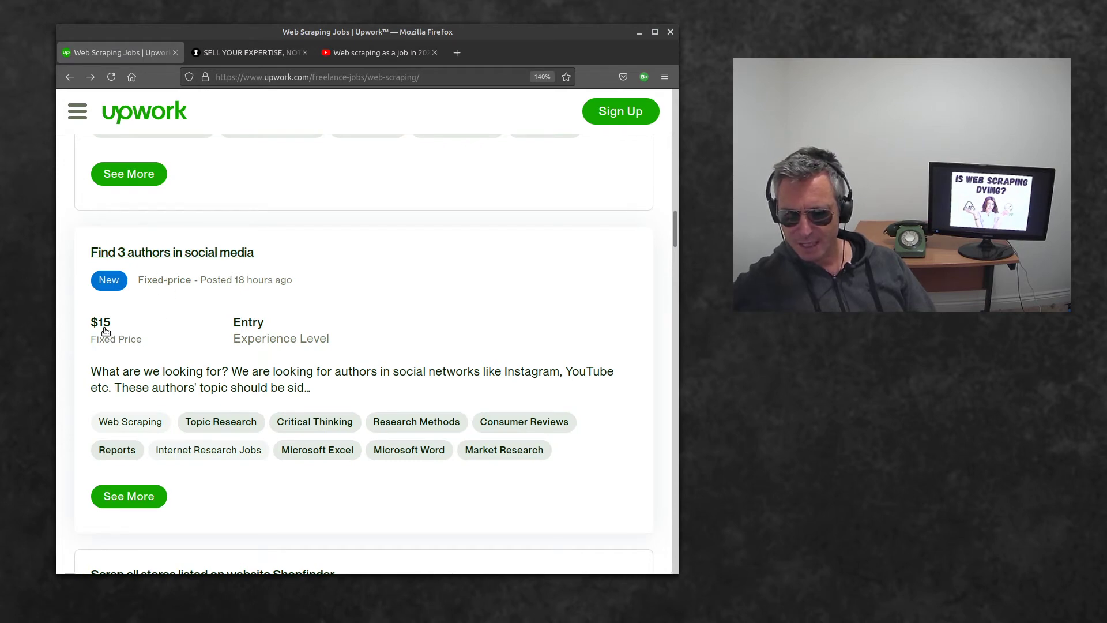
mouse_move(129, 314)
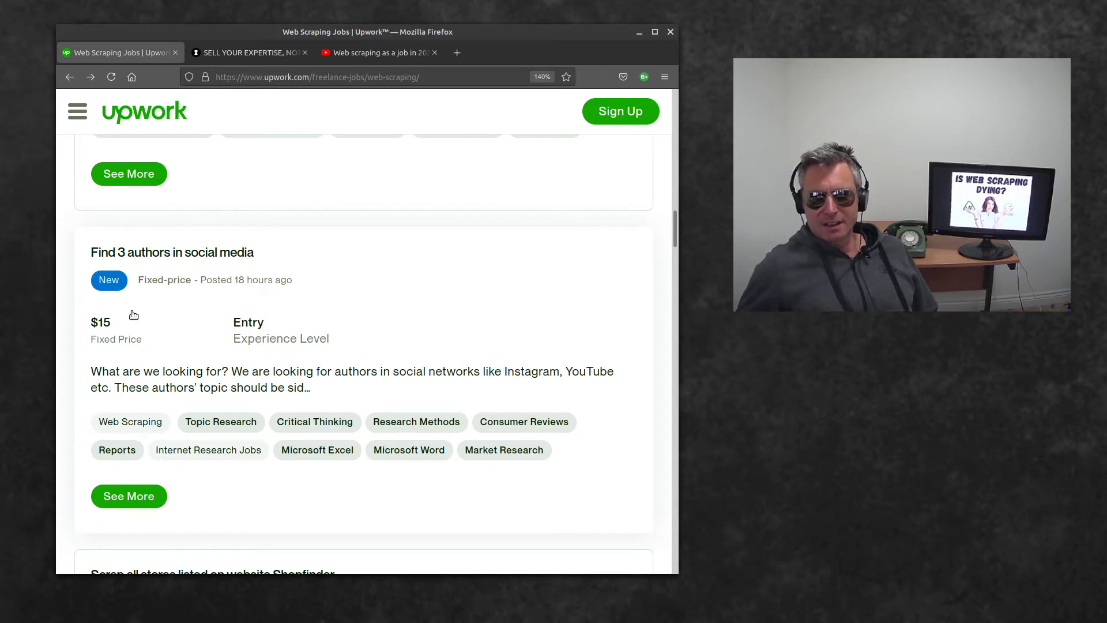
scroll("down", 3)
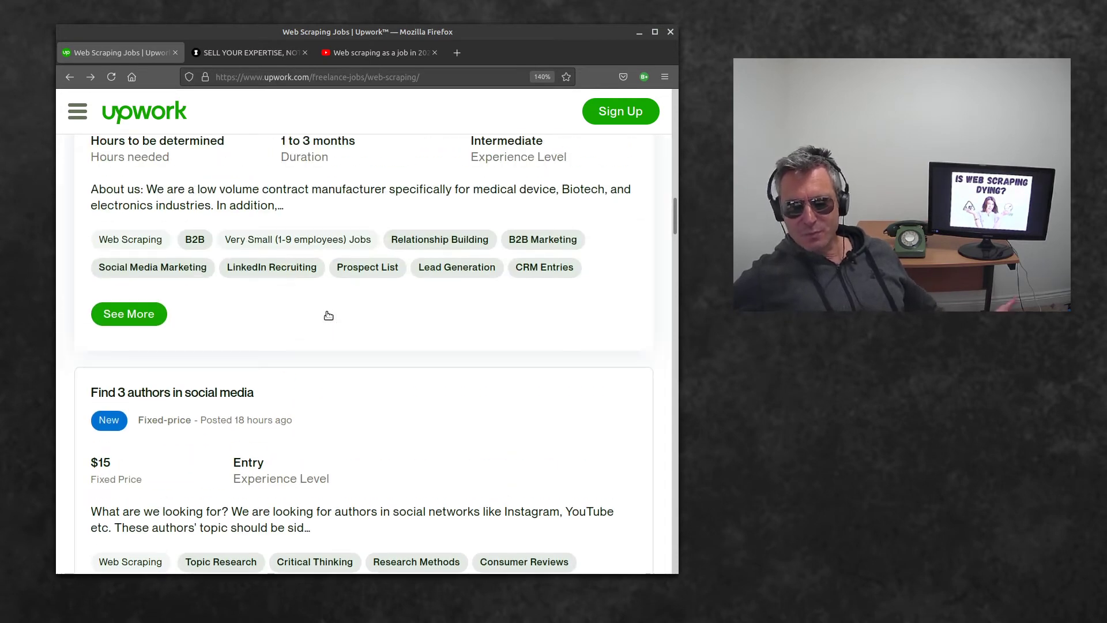
scroll("up", 3)
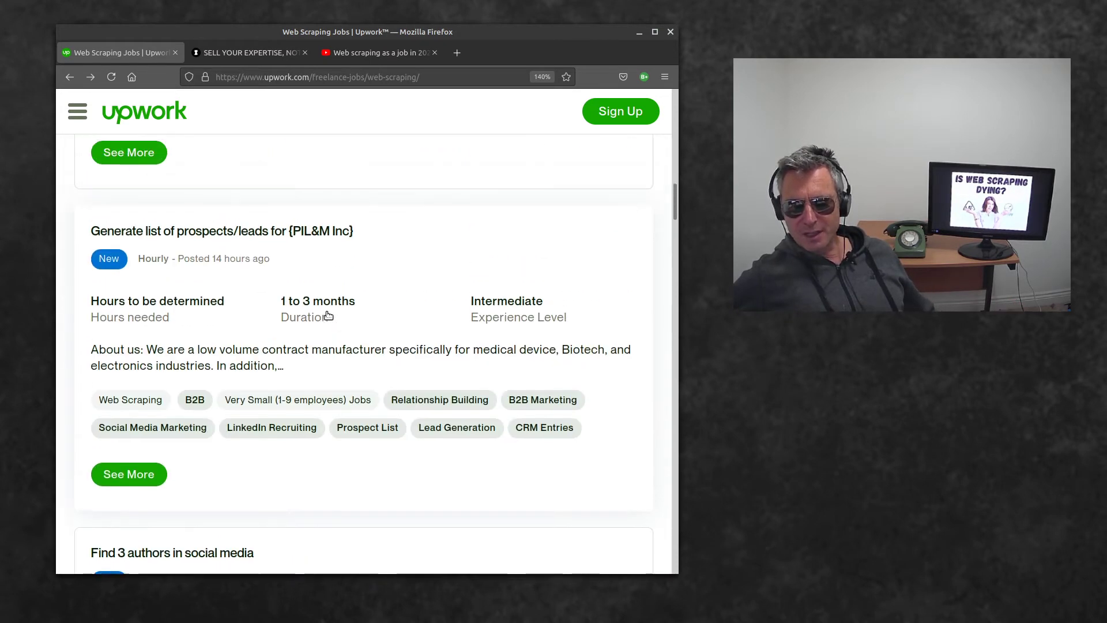
scroll("down", 3)
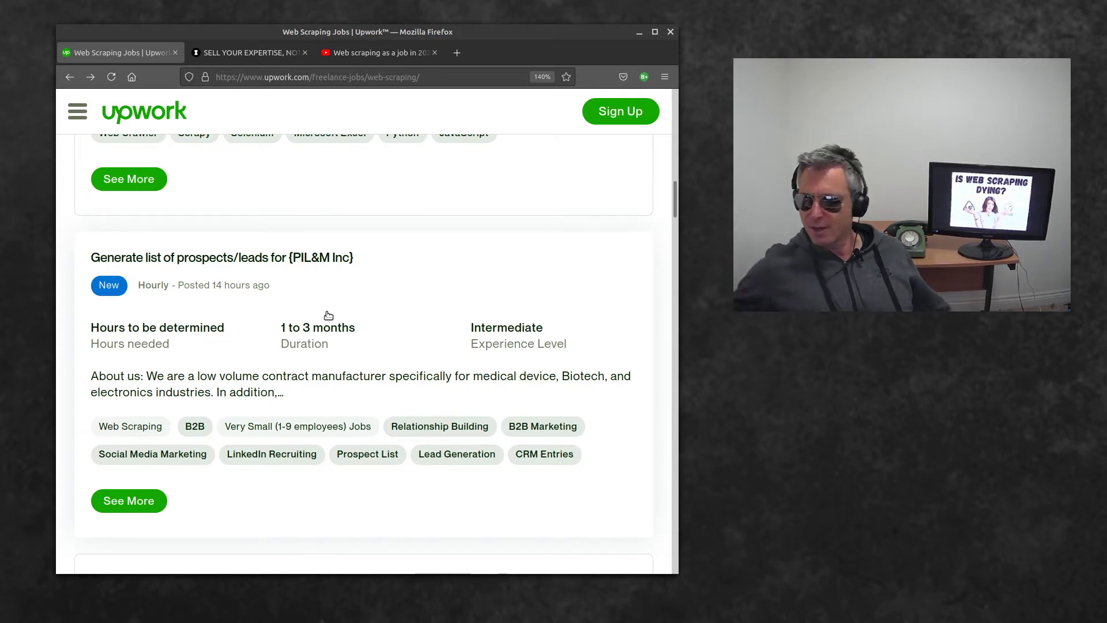
scroll("down", 3)
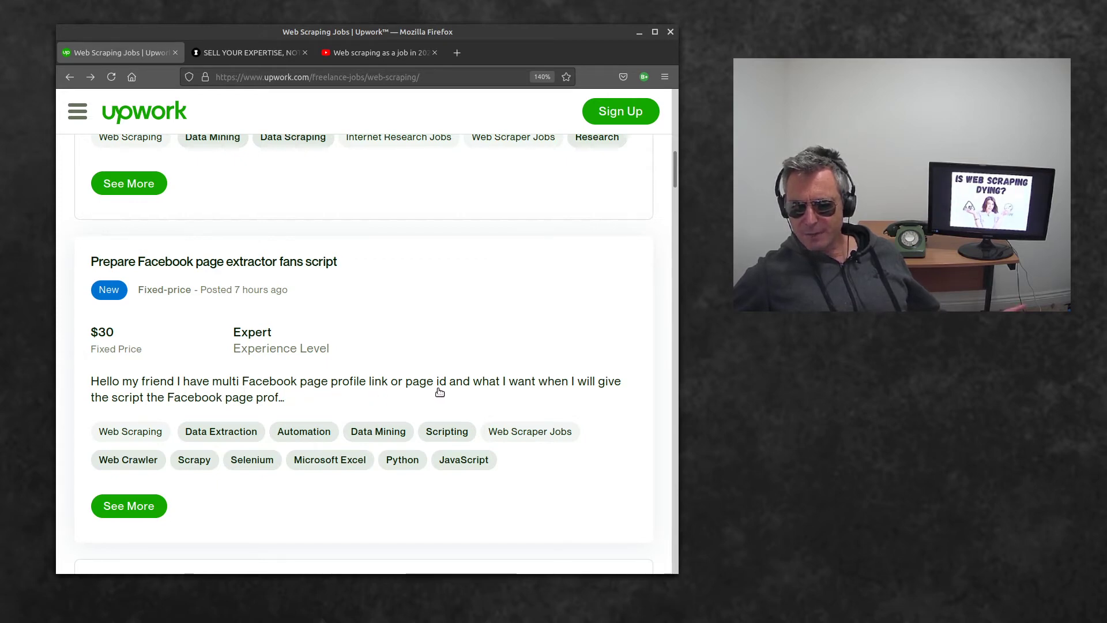
mouse_move(536, 394)
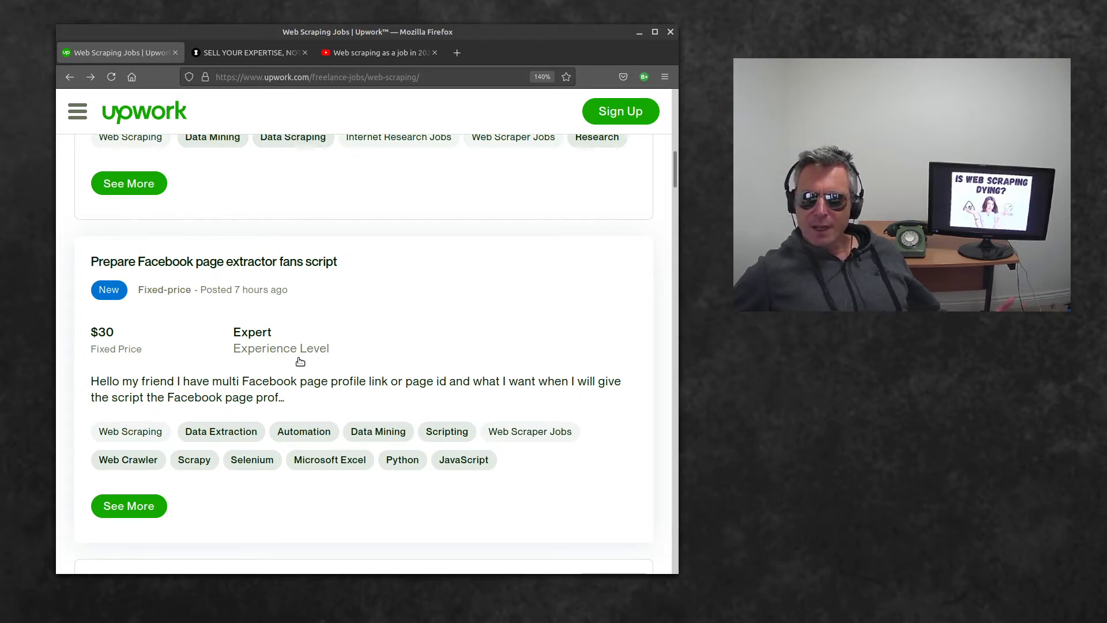
scroll("down", 3)
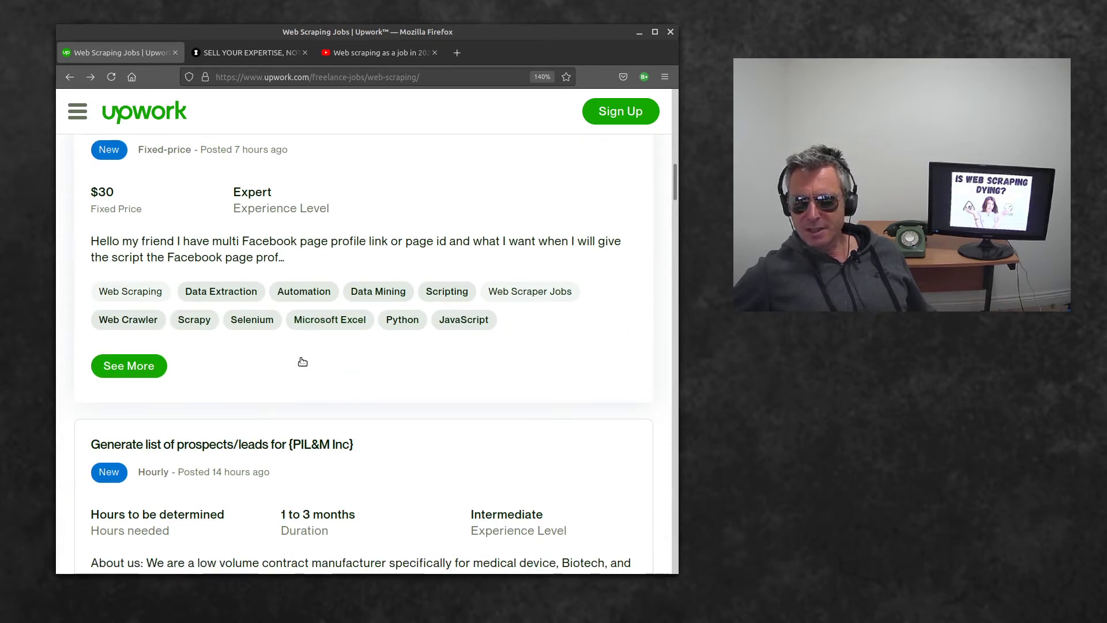
scroll("down", 3)
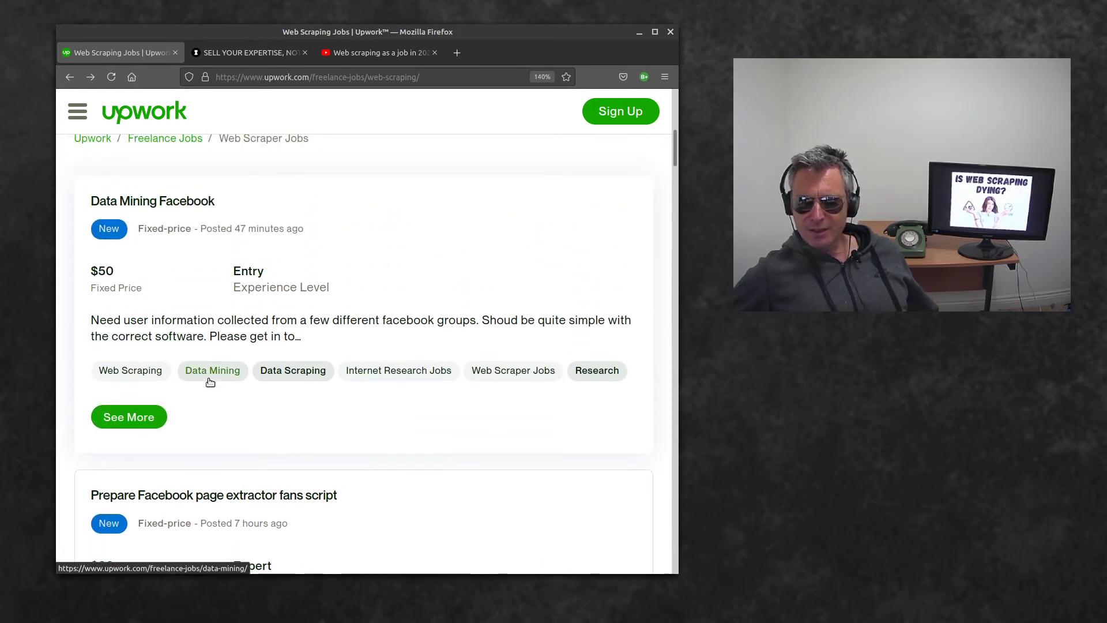
scroll("down", 3)
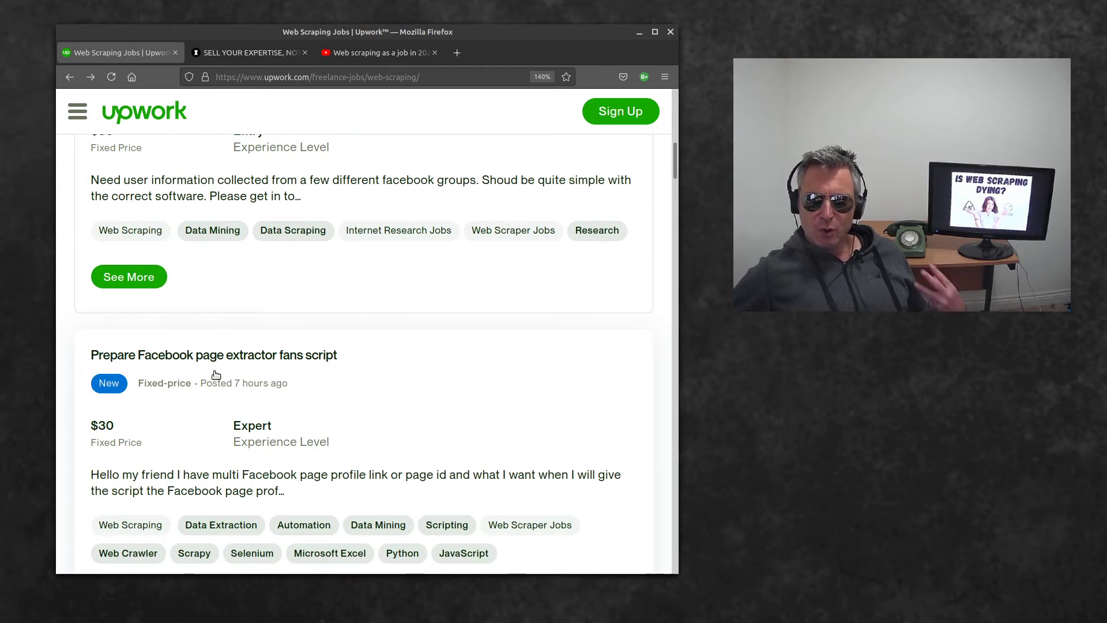
scroll("down", 3)
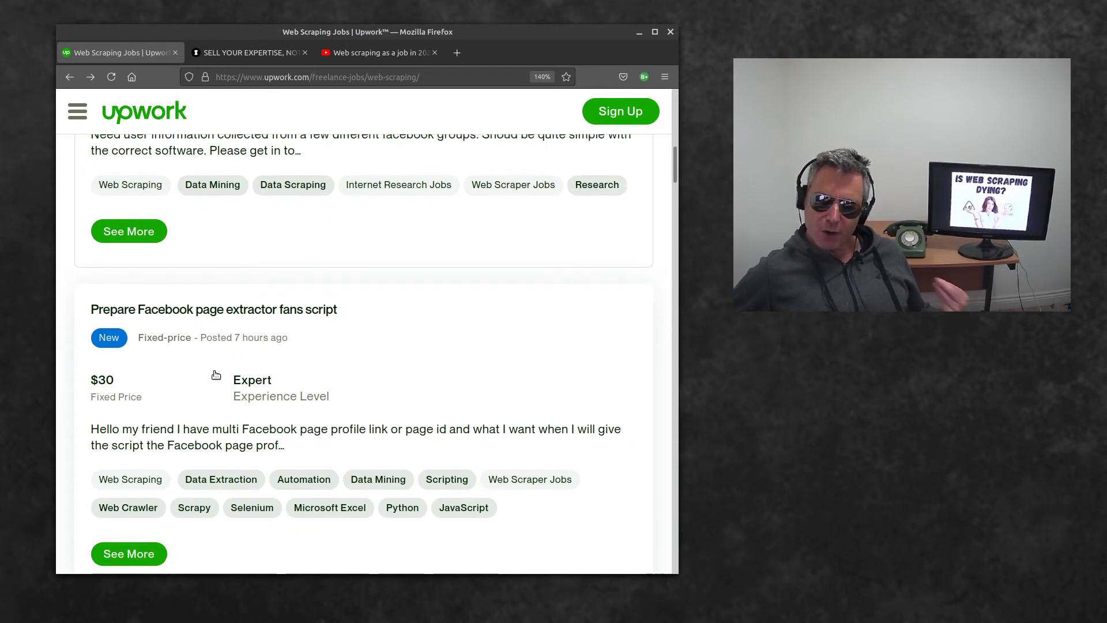
scroll("down", 3)
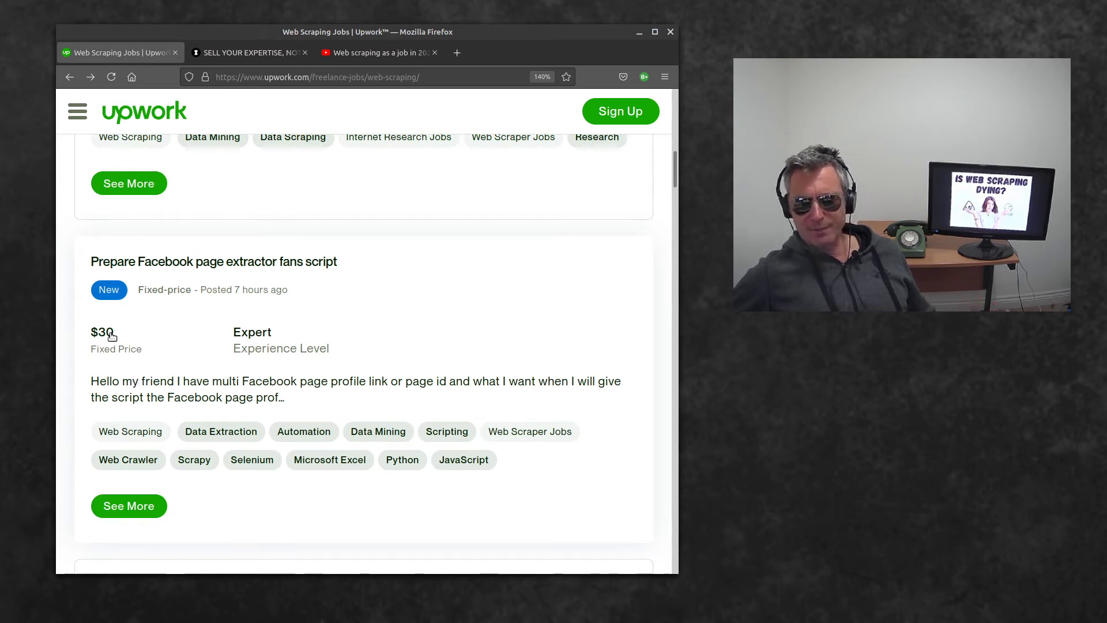
scroll("down", 3)
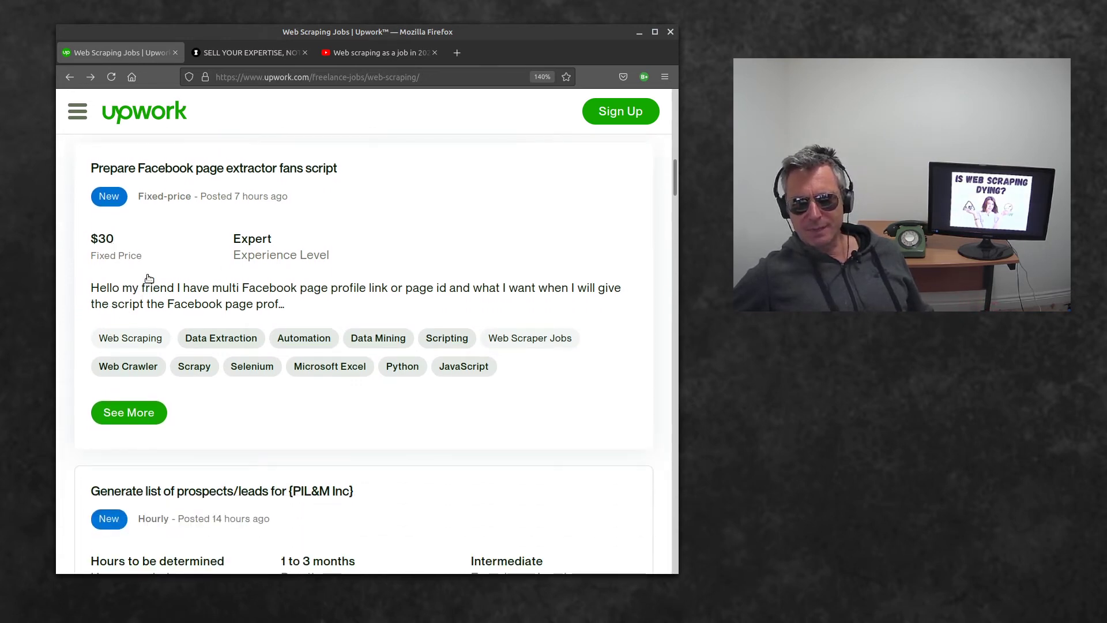
scroll("down", 3)
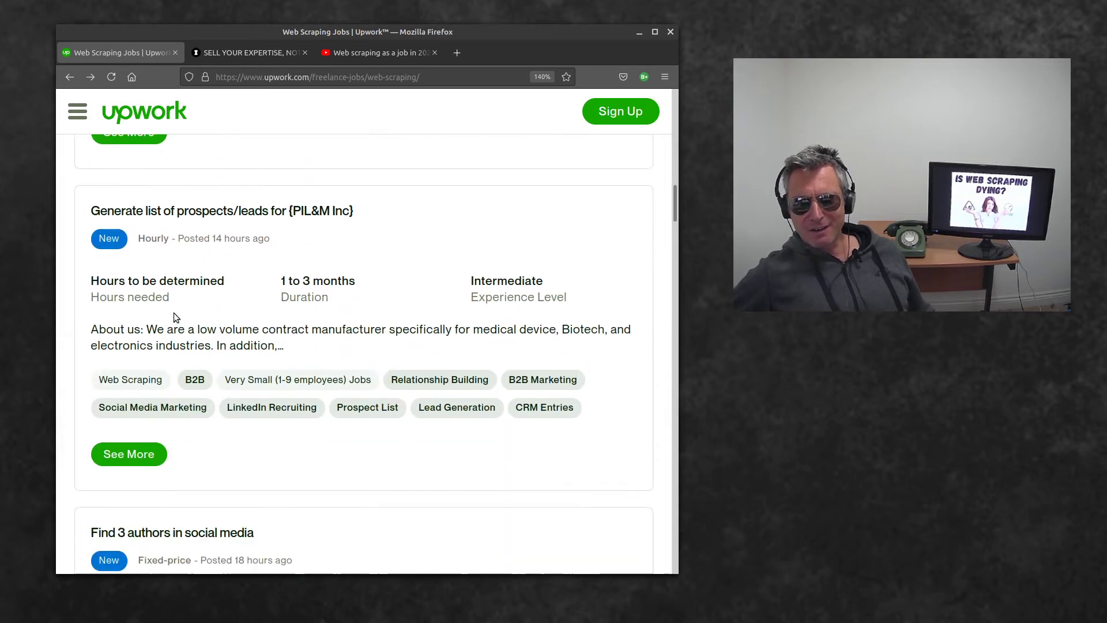
scroll("down", 3)
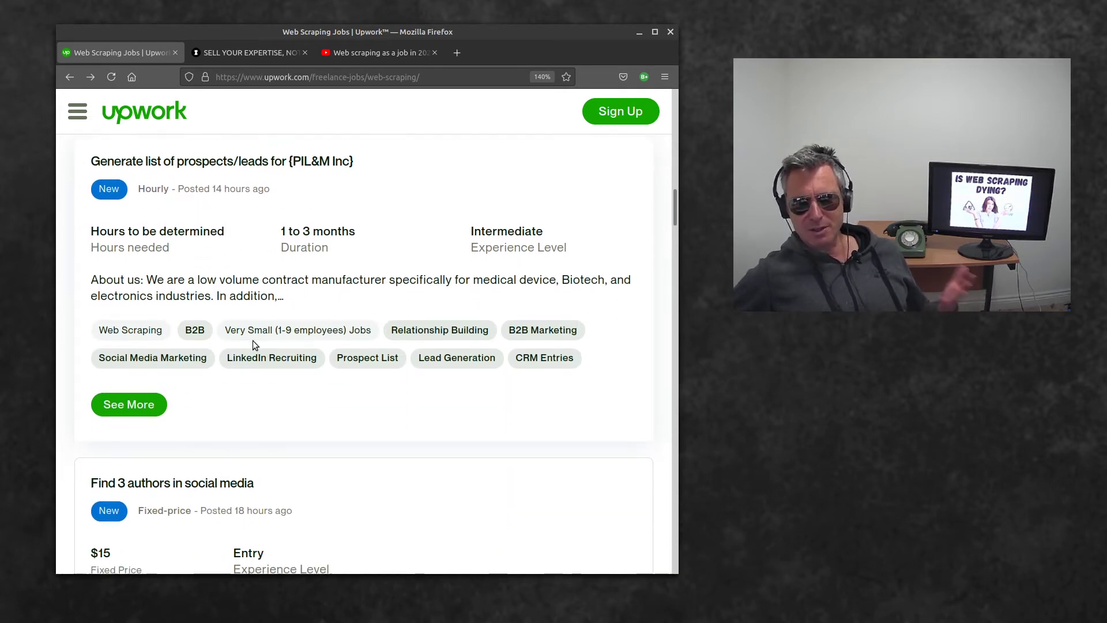
- Scroll past the mortgage leads and Facebook listings to the $50 Senior Data Engineer job
scroll("down", 3)
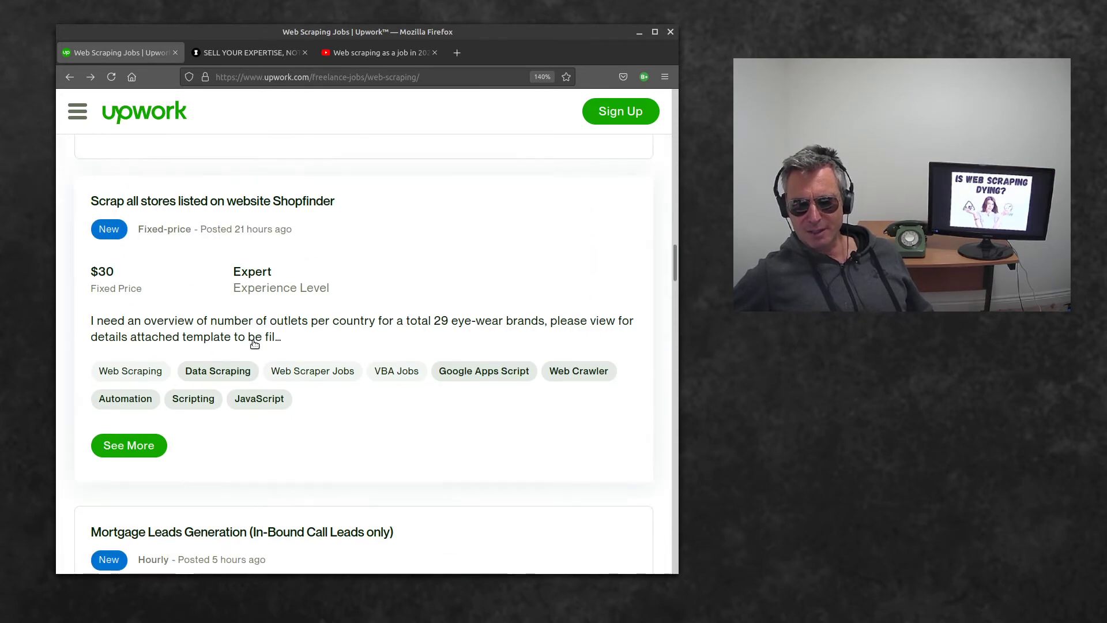
scroll("down", 3)
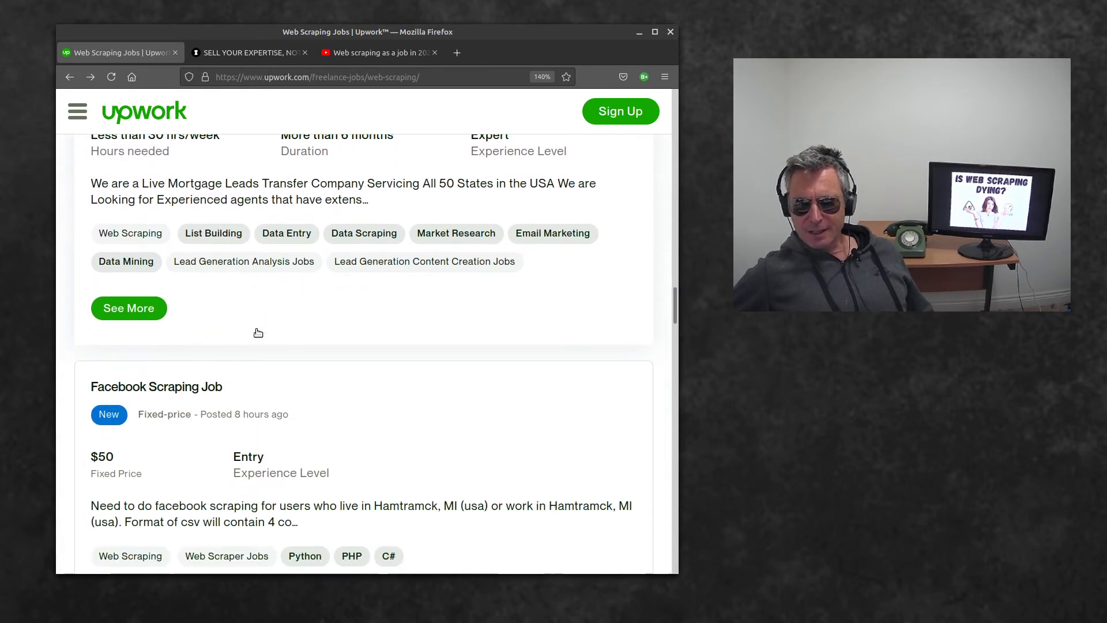
scroll("down", 3)
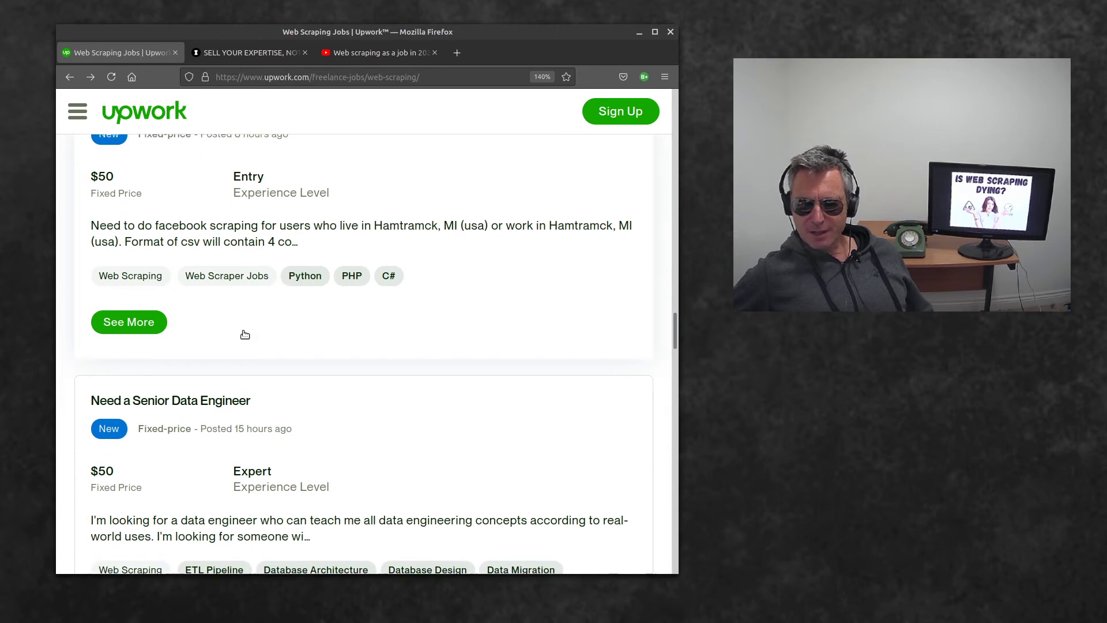
scroll("down", 3)
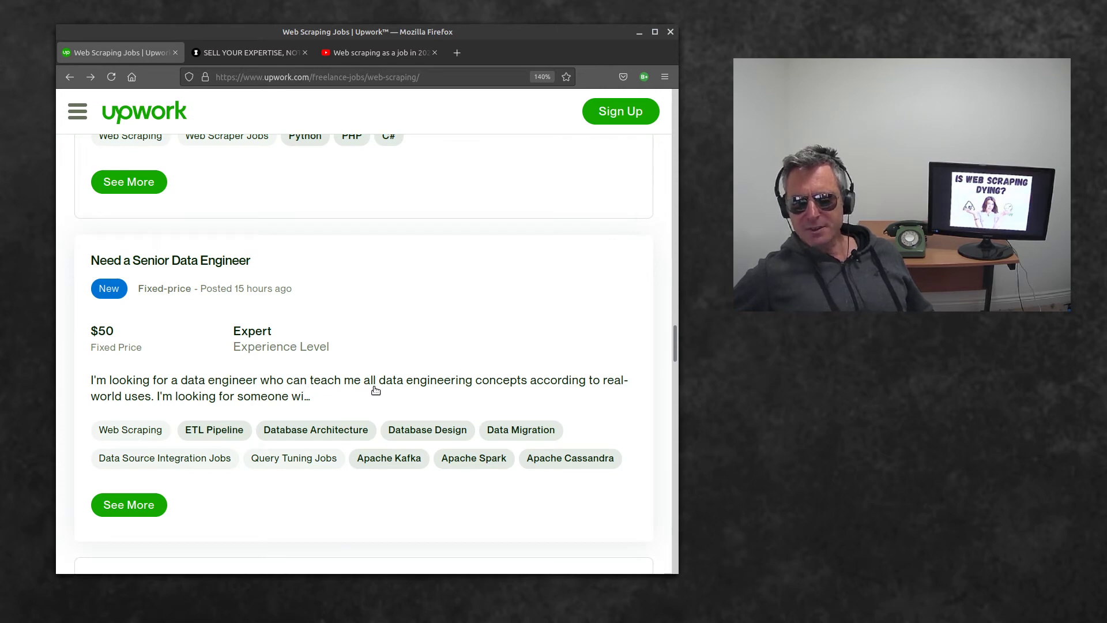
mouse_move(183, 401)
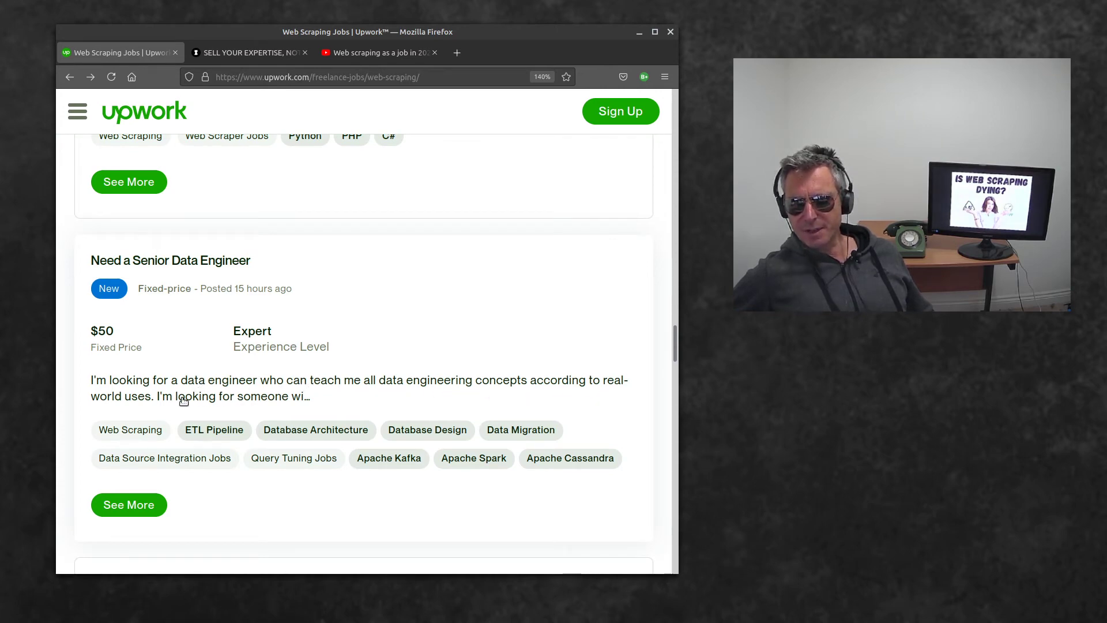
scroll("down", 3)
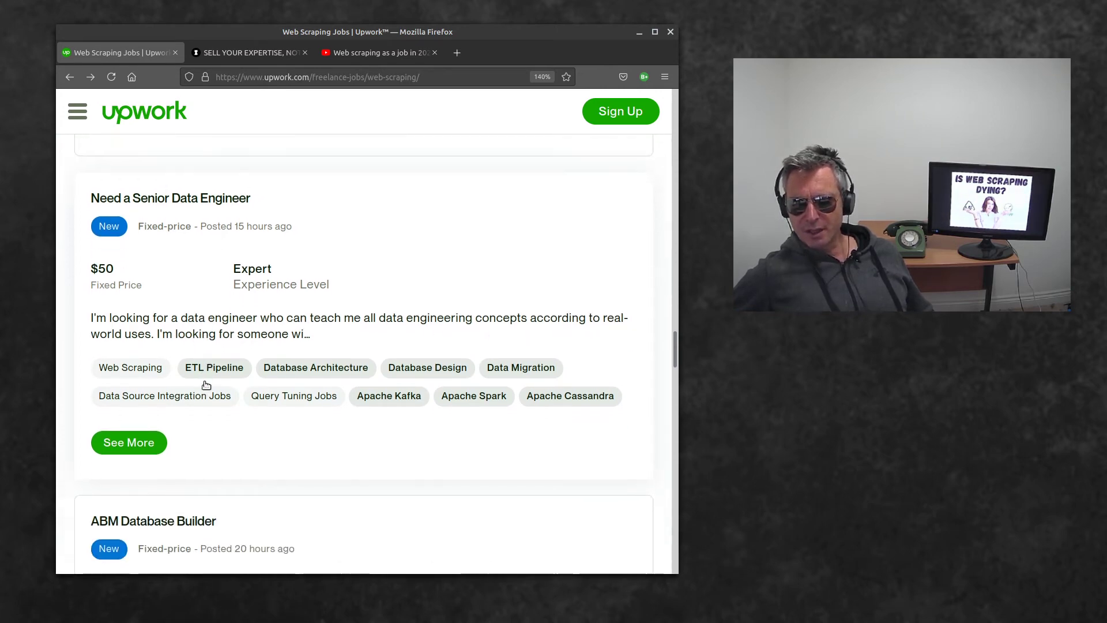
- Scroll the listings to the $25 intermediate-level ABM Database Builder posting
scroll("down", 3)
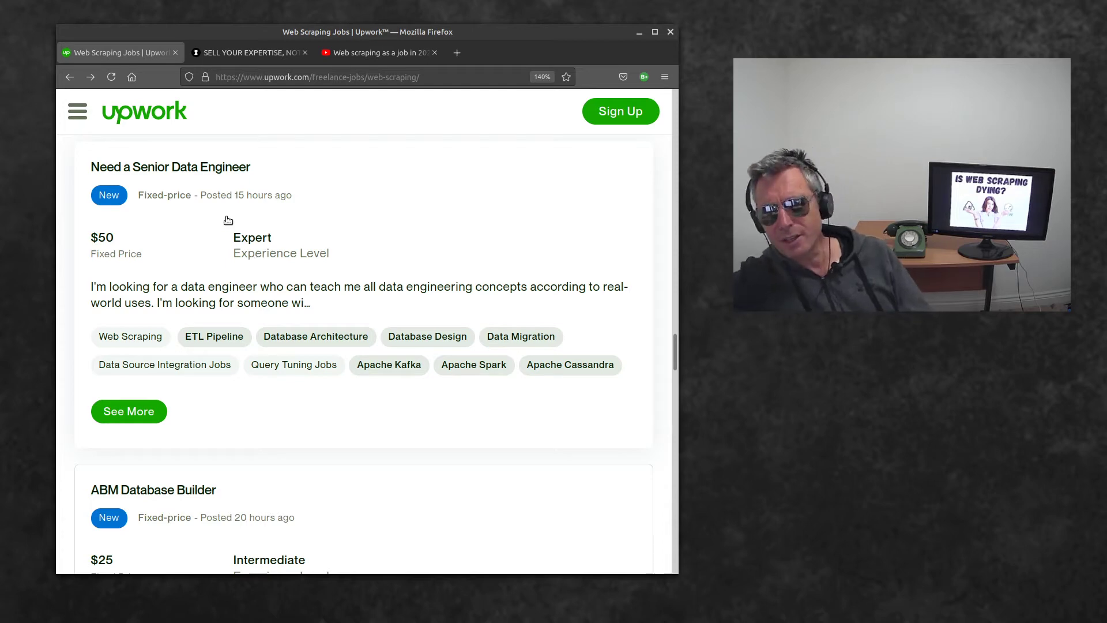
mouse_move(198, 227)
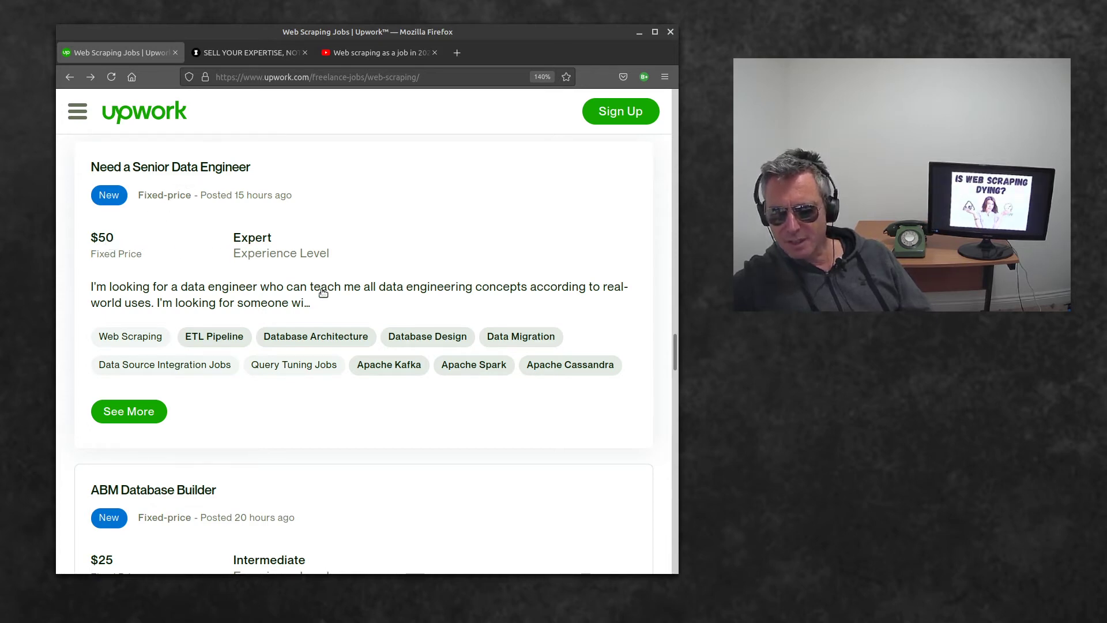
scroll("down", 3)
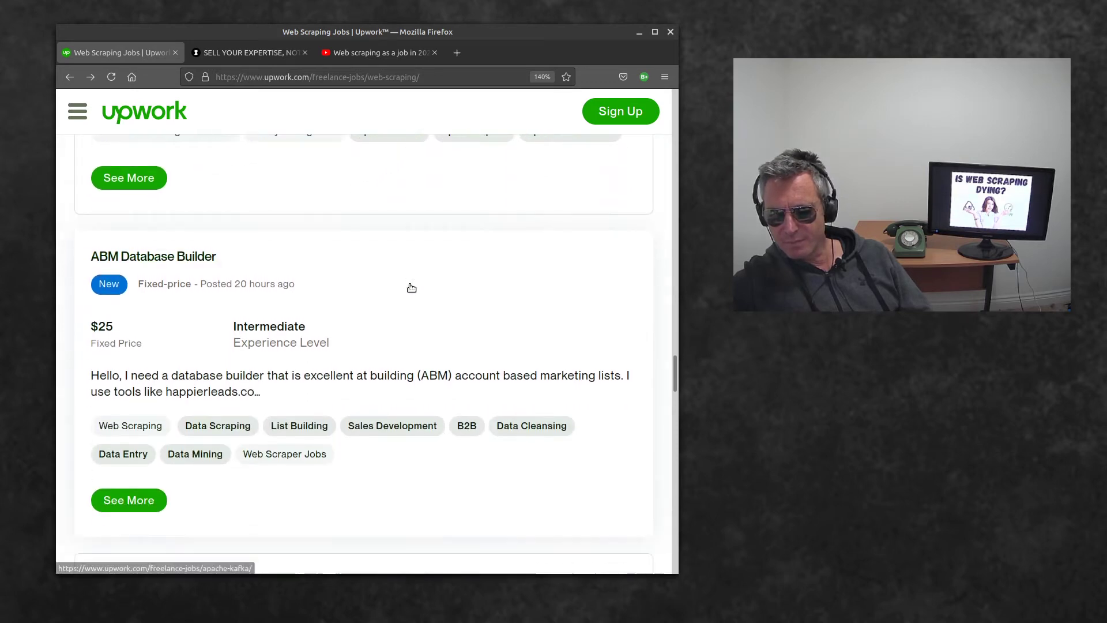
scroll("down", 3)
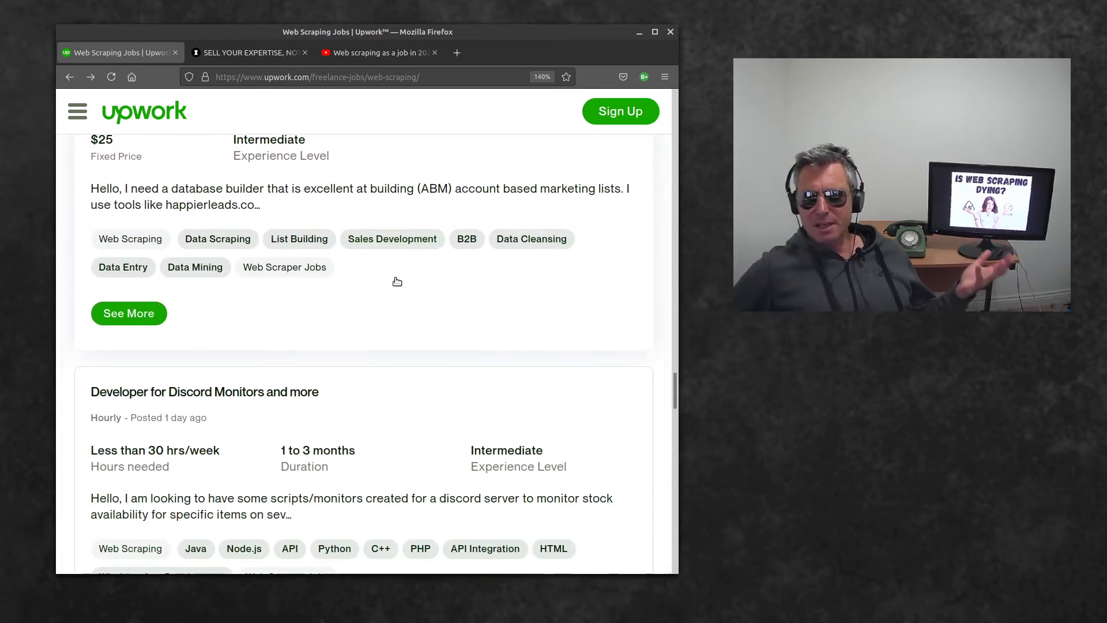
scroll("down", 3)
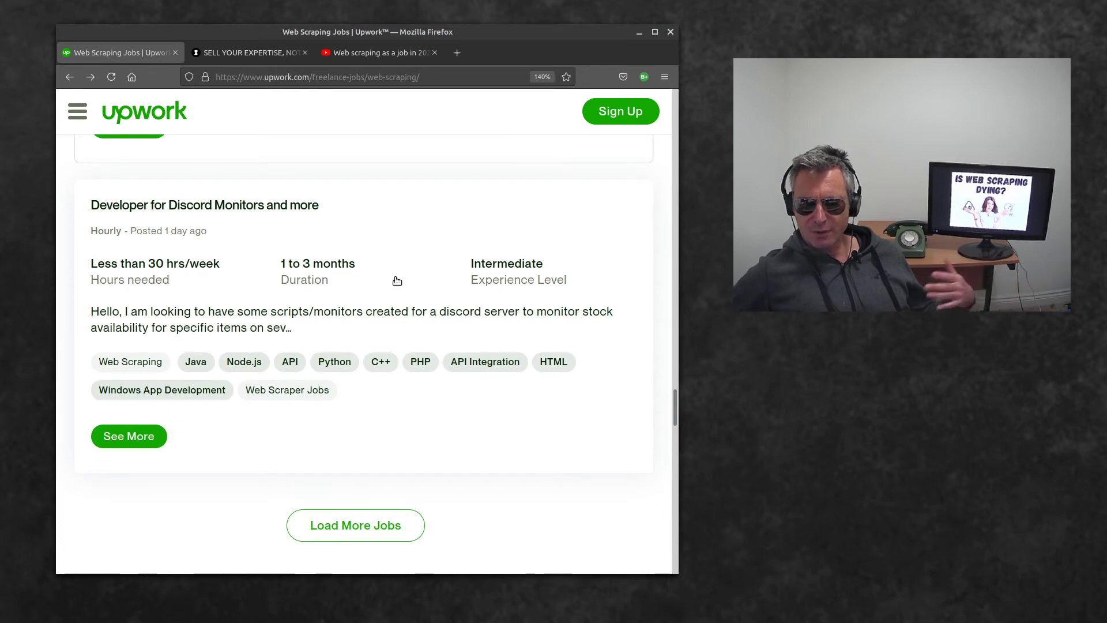
scroll("down", 3)
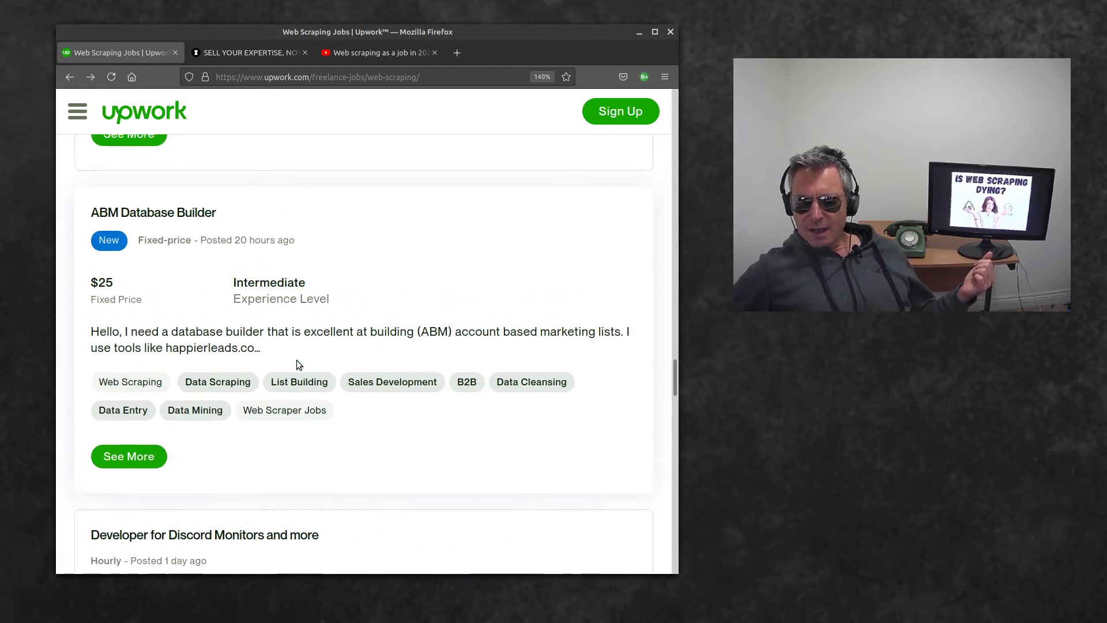
scroll("down", 3)
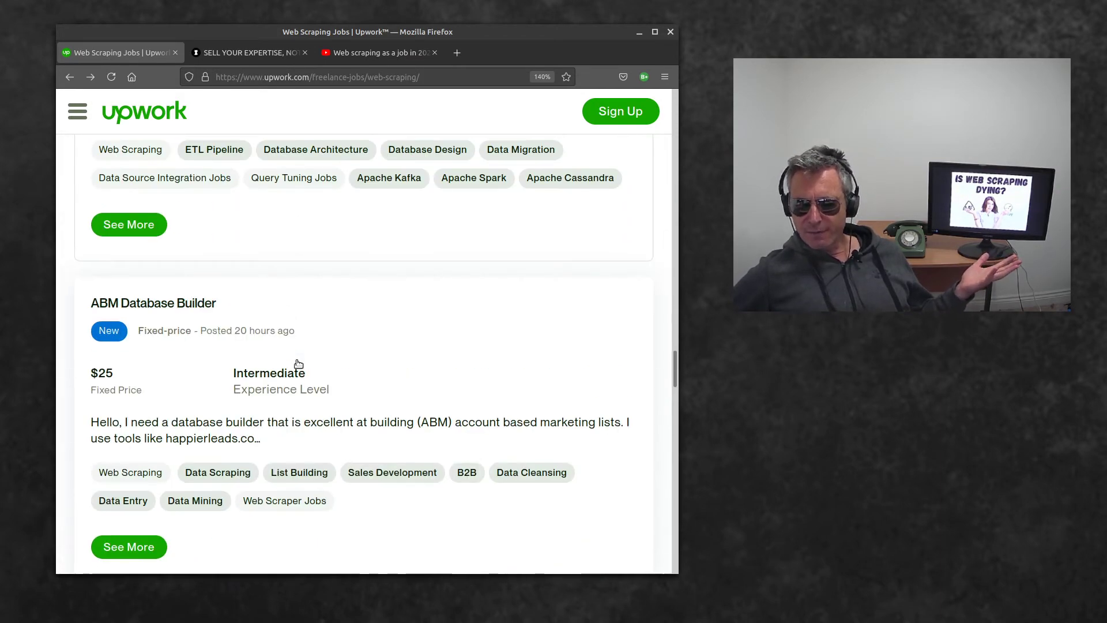
- Switch to the Maoio Consulting tab and close the Upwork jobs tab
left_click(248, 53)
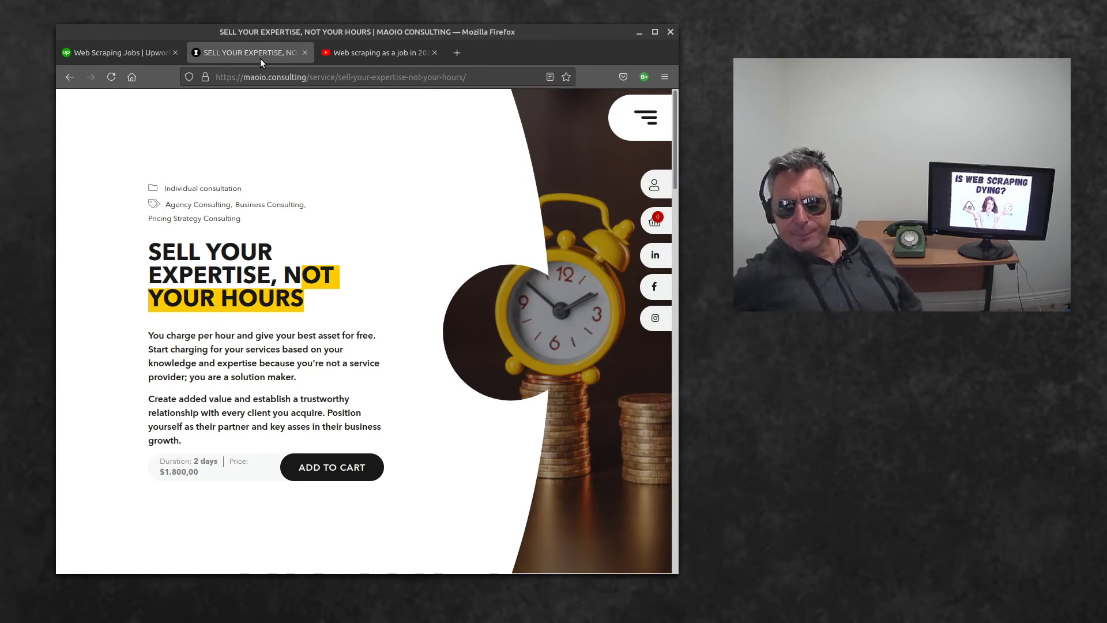
mouse_move(119, 52)
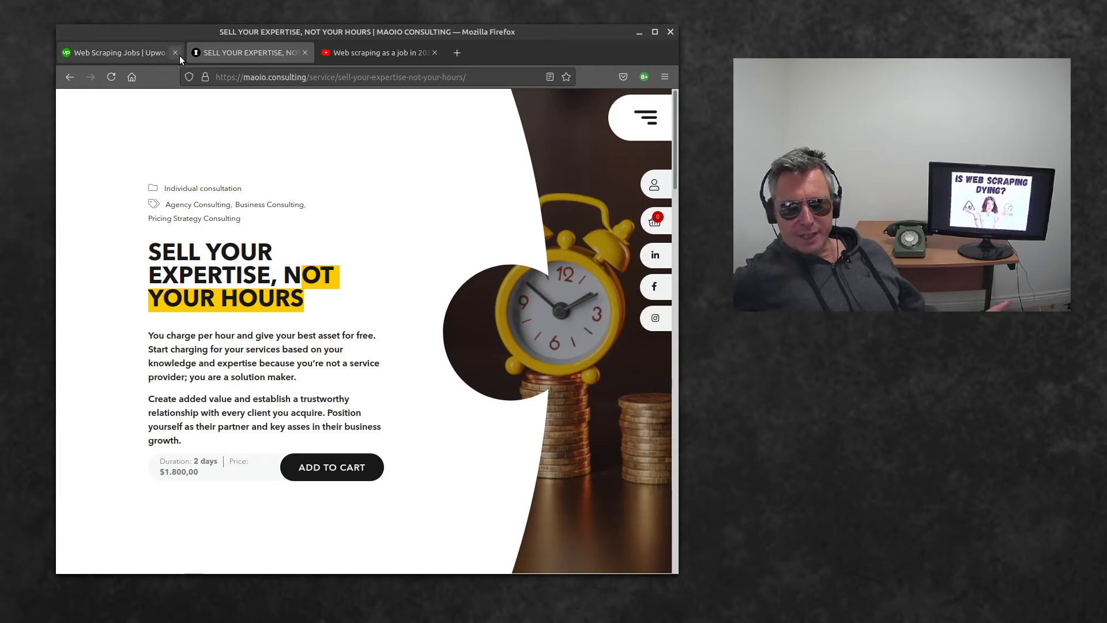
left_click(175, 52)
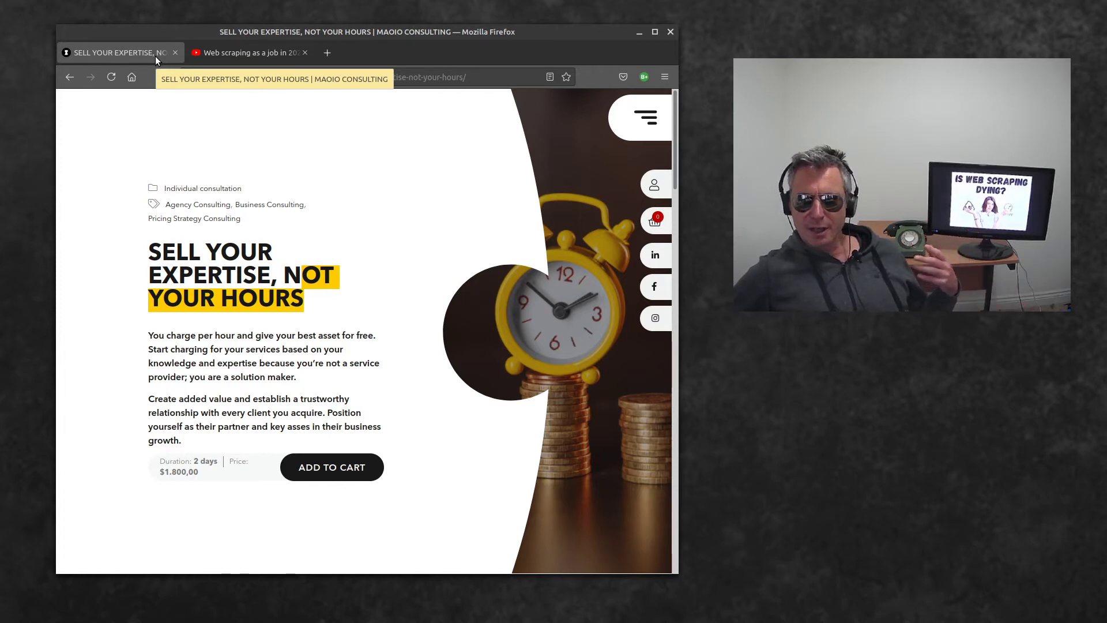
- Switch to the YouTube tab with the 'Web scraping as a job in 2021: Pros & Cons' video
left_click(247, 53)
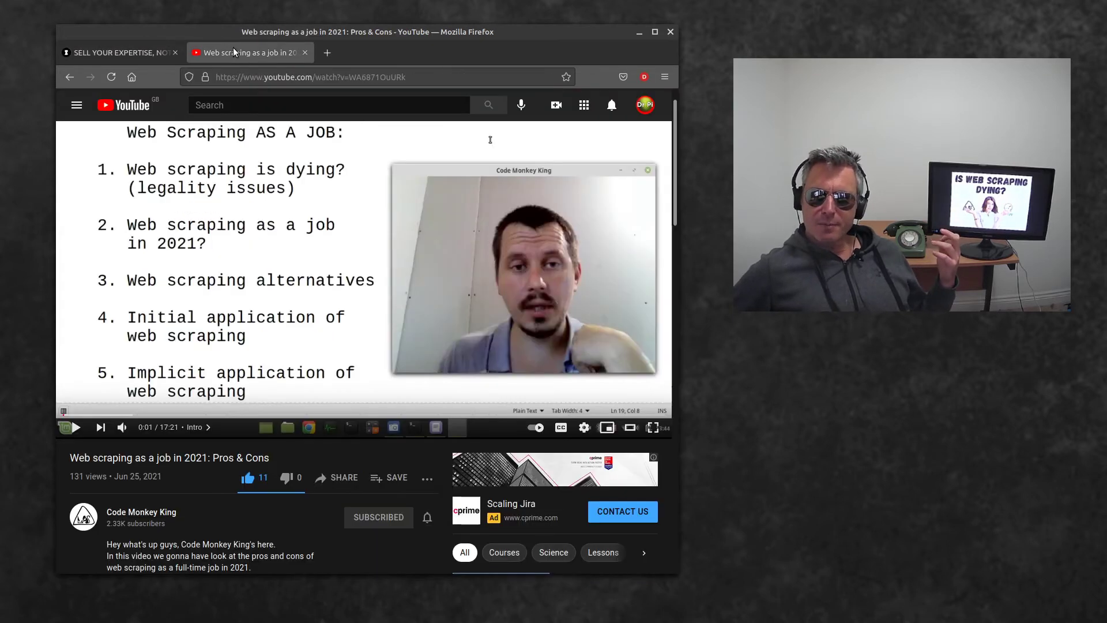
mouse_move(343, 175)
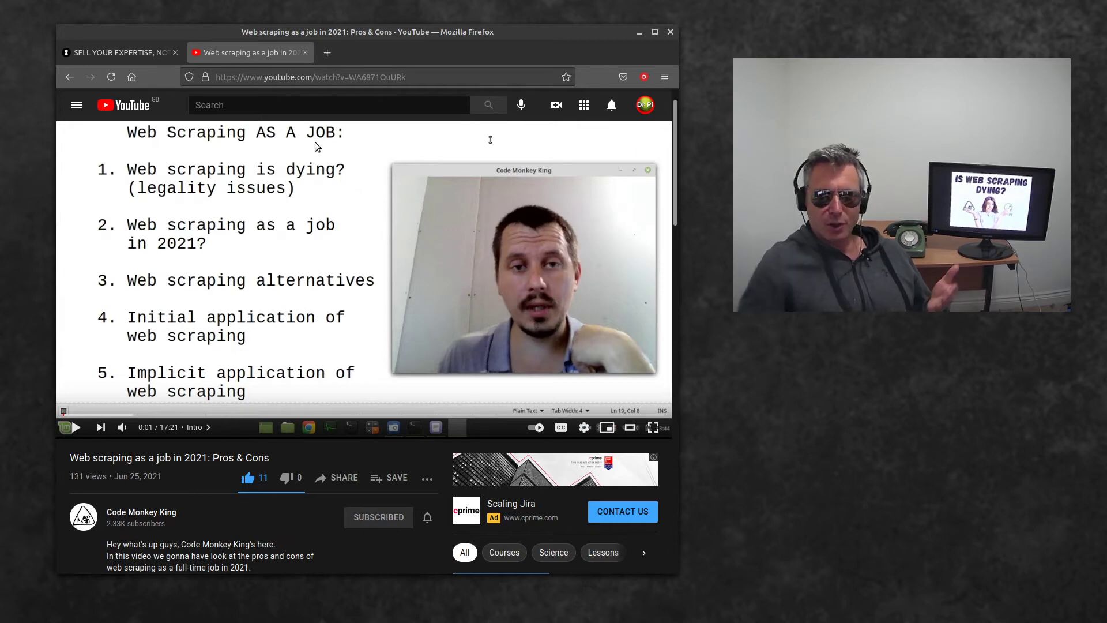
- Switch to the Maoio Consulting tab showing the $1,800 two-day service page
left_click(117, 53)
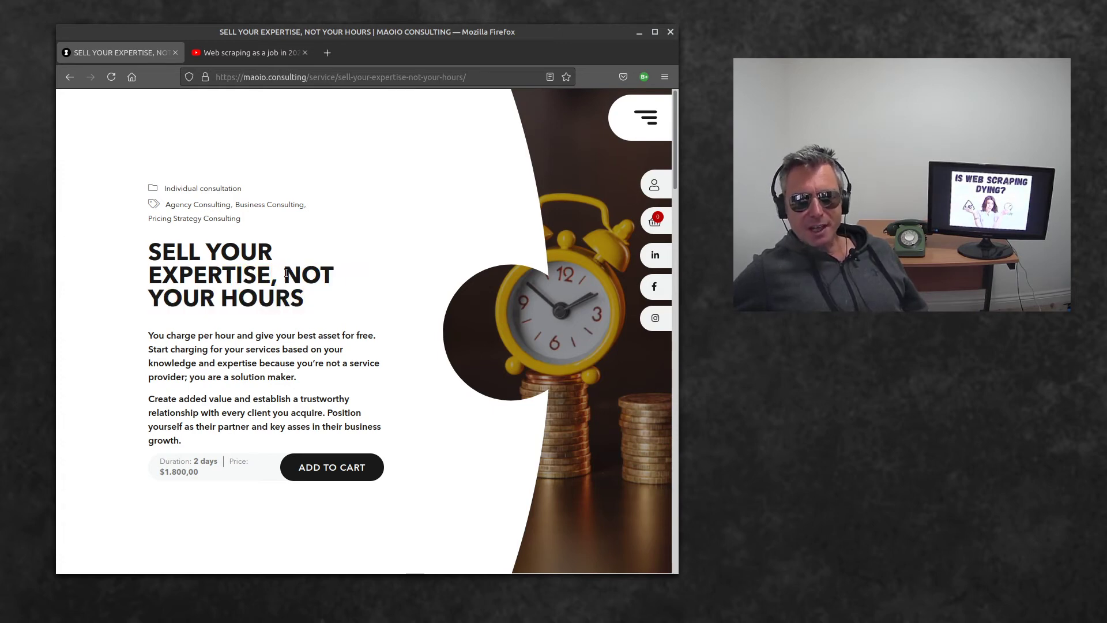
left_click_drag(291, 276, 300, 297)
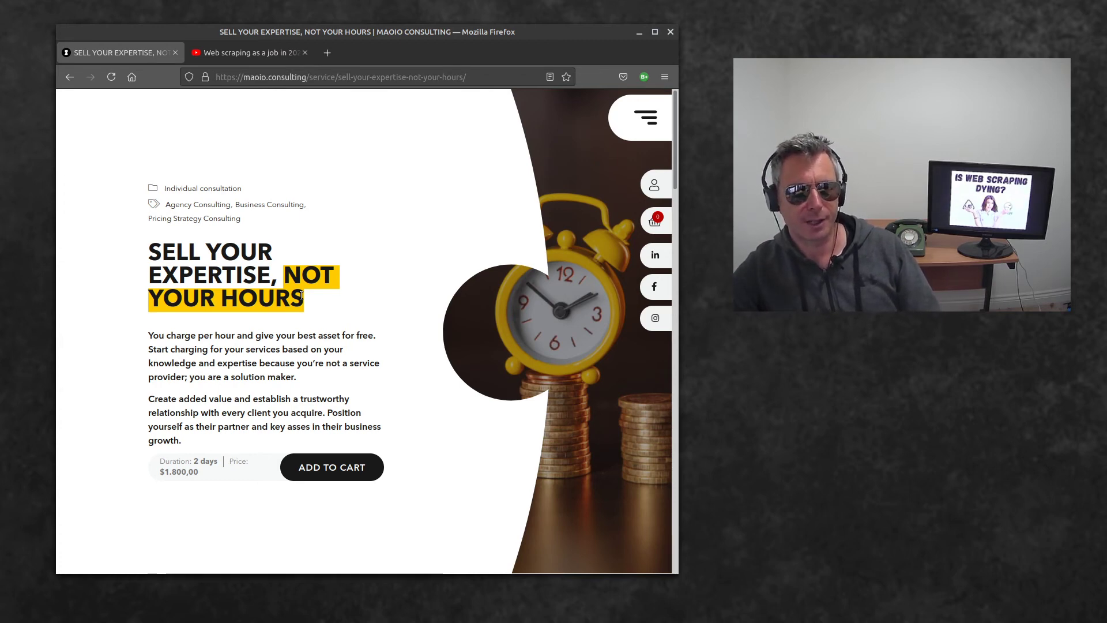
scroll("down", 3)
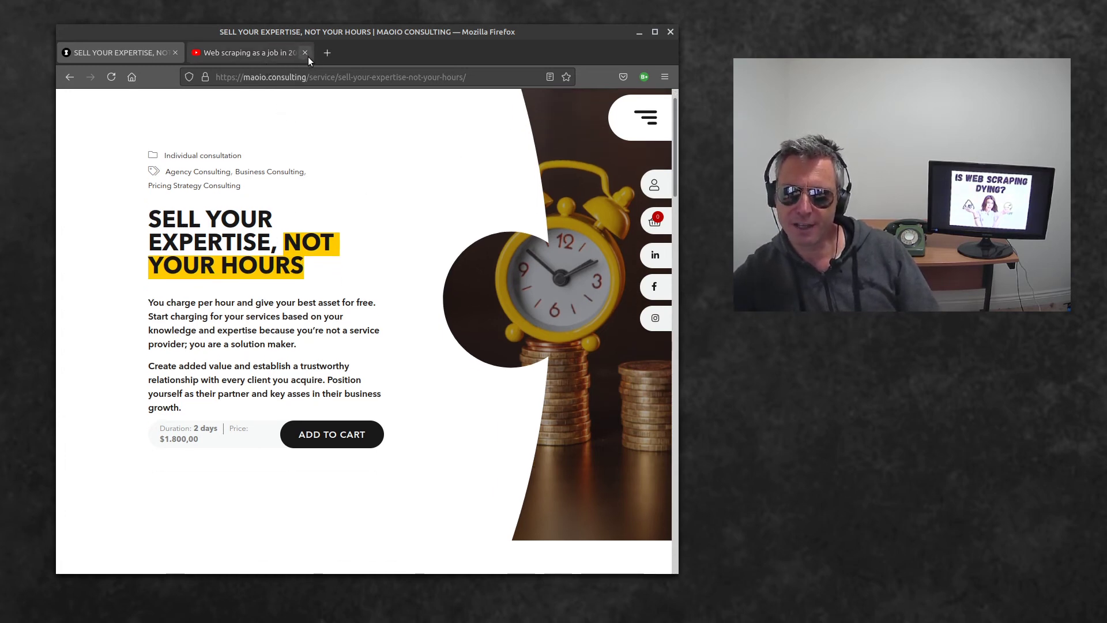
- Search DuckDuckGo for 'zyte' in a new tab and open the 'Meet Zyte' about page
left_click(326, 53)
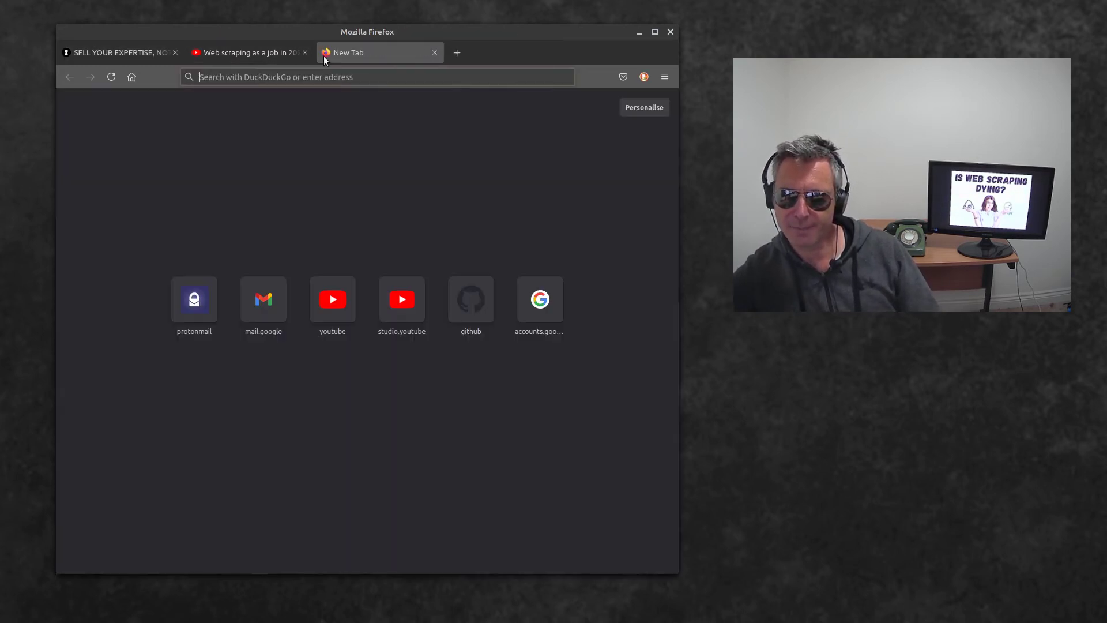
type("zyte&atb=v275-1&ia=web")
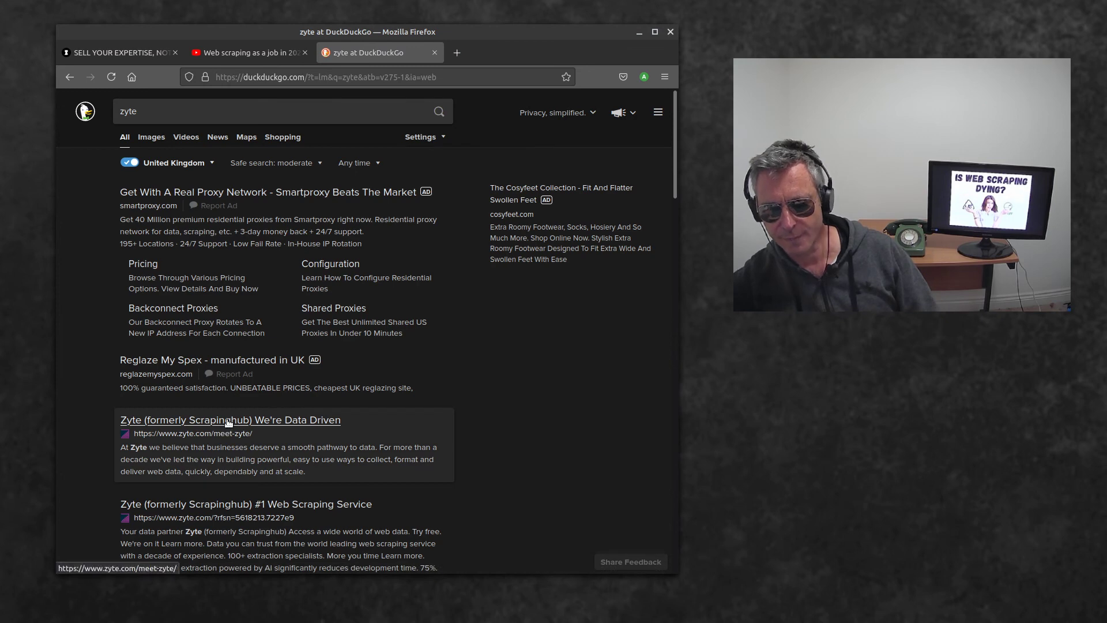
left_click(230, 419)
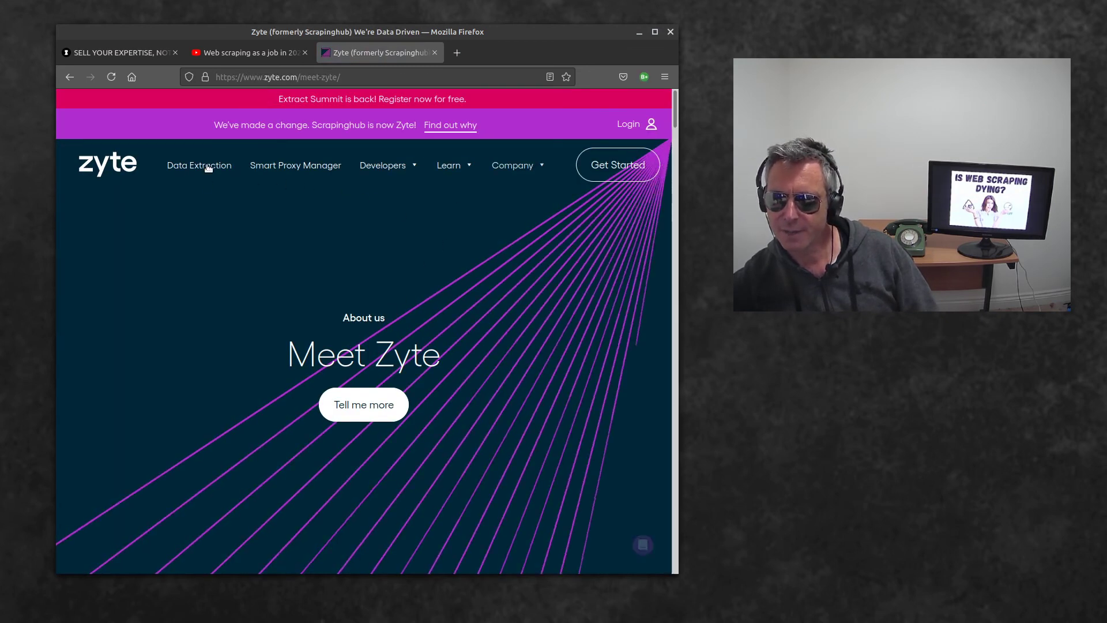
- Browse via Data Extraction to Zyte's Smart Proxy Manager page, scroll through it, and open a blank tab
left_click(199, 164)
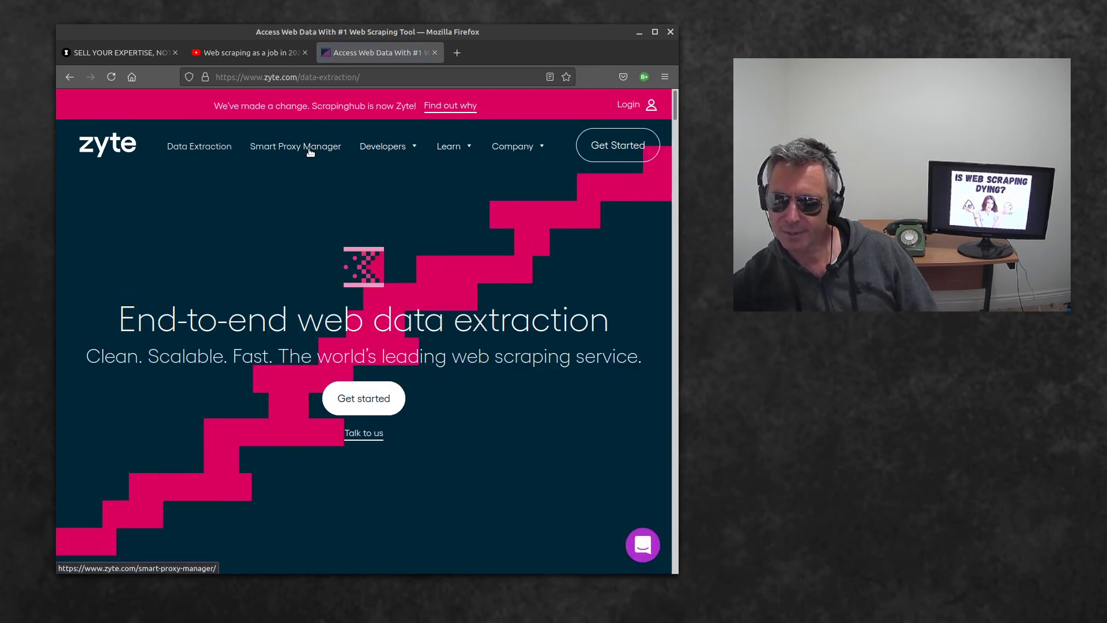
left_click(295, 146)
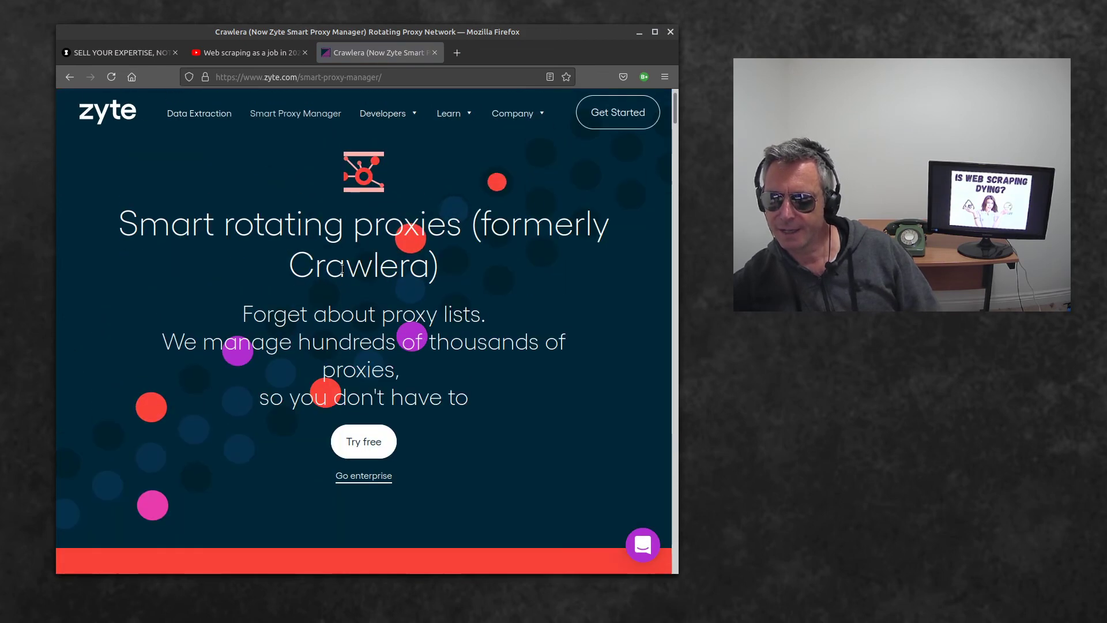
scroll("down", 3)
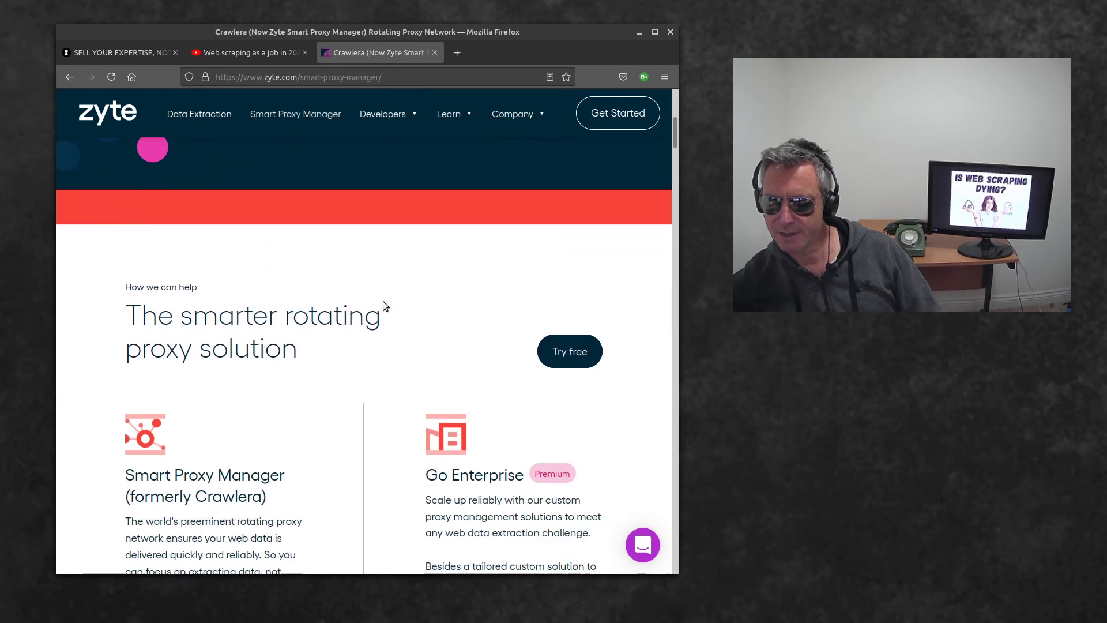
scroll("down", 3)
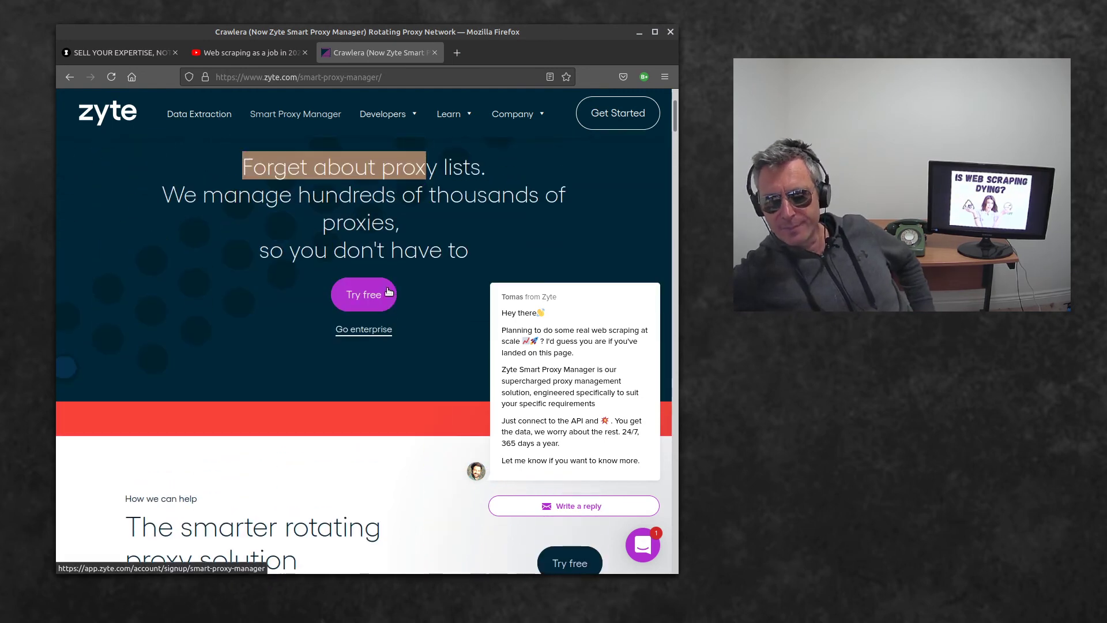
left_click(450, 114)
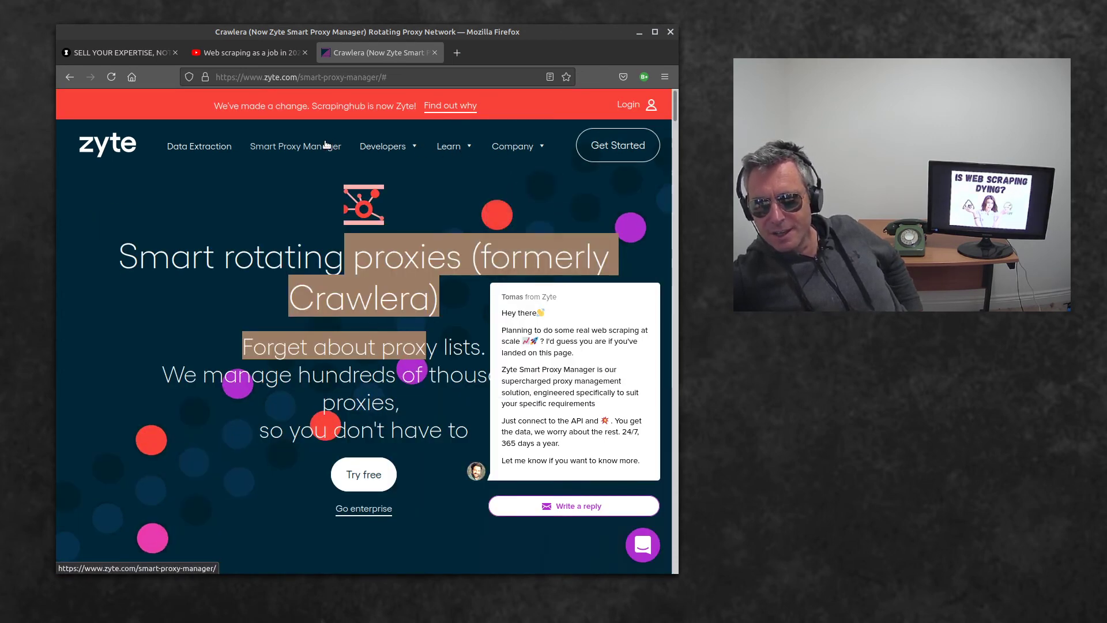
left_click(587, 53)
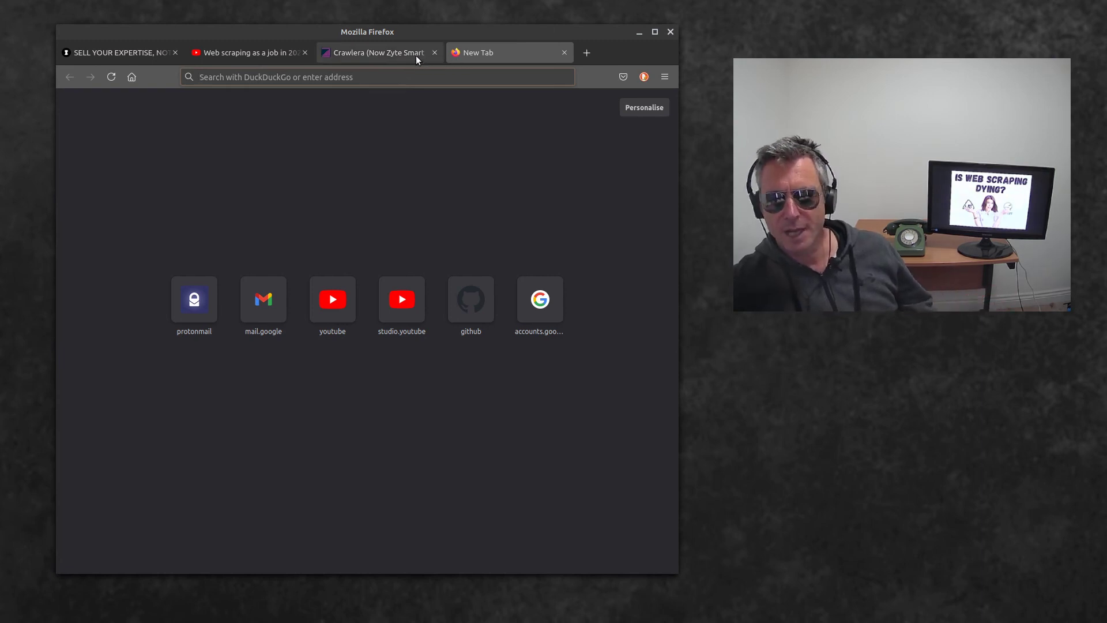
- Cycle through the Crawlera, 'Web scraping as a job in 2021', and Sell Your Expertise tabs
left_click(376, 53)
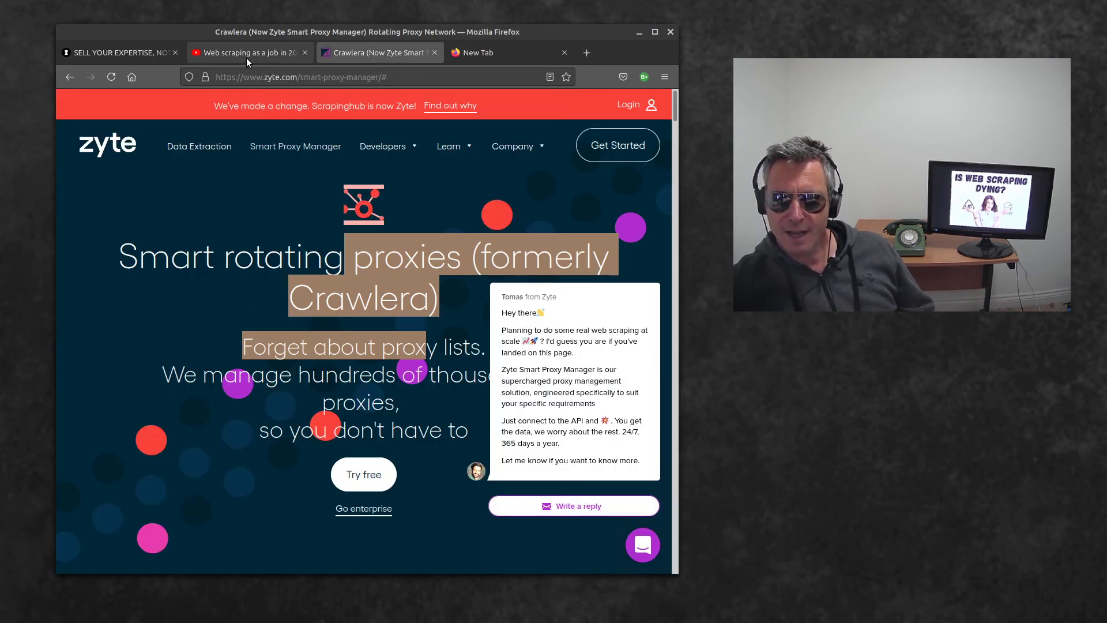
mouse_move(247, 53)
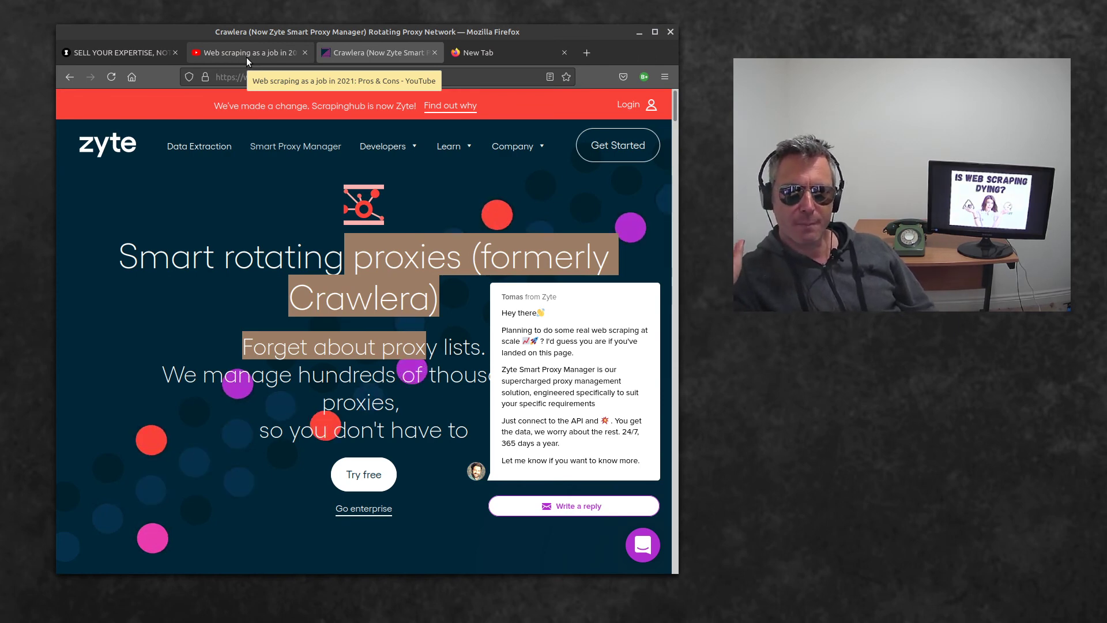
left_click(244, 52)
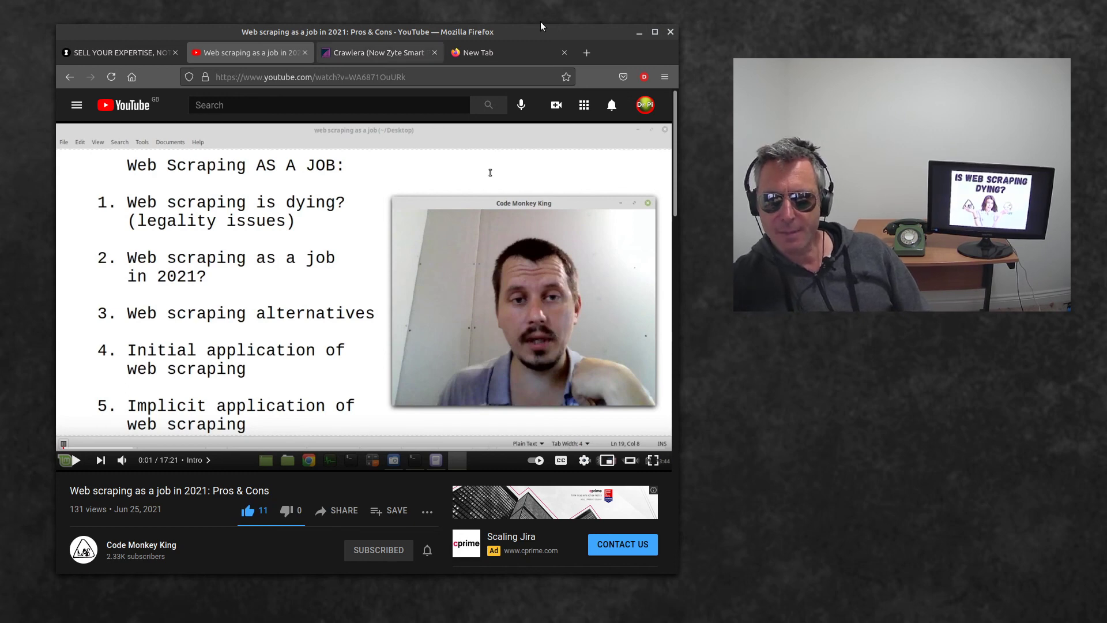
left_click(113, 53)
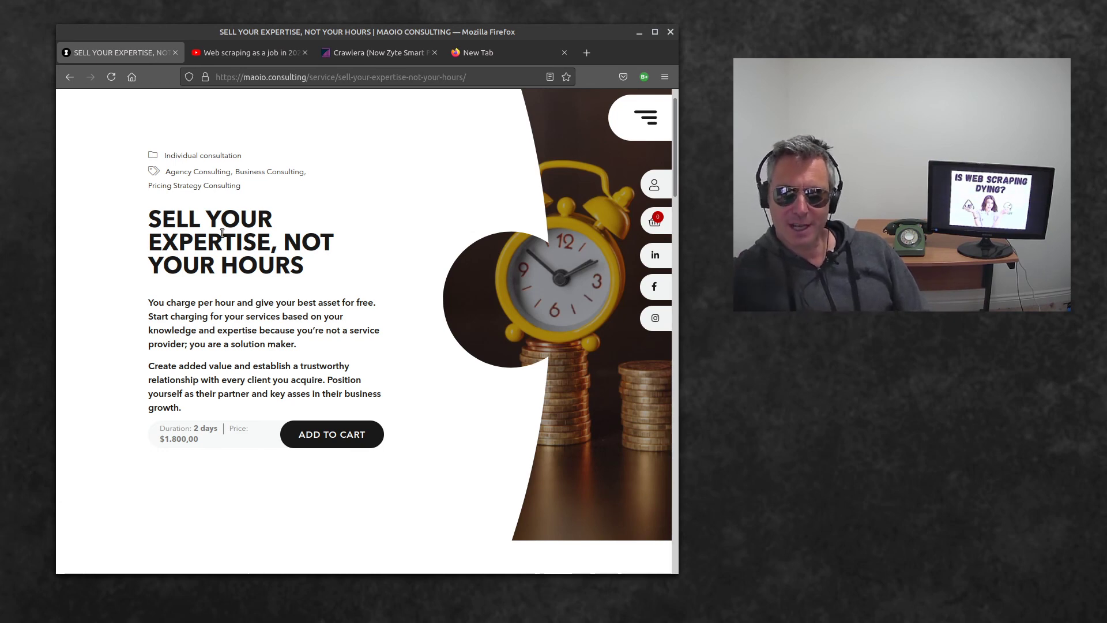
- Highlight the $1,800.00 consultation price and scroll the page down slightly
double_click(210, 242)
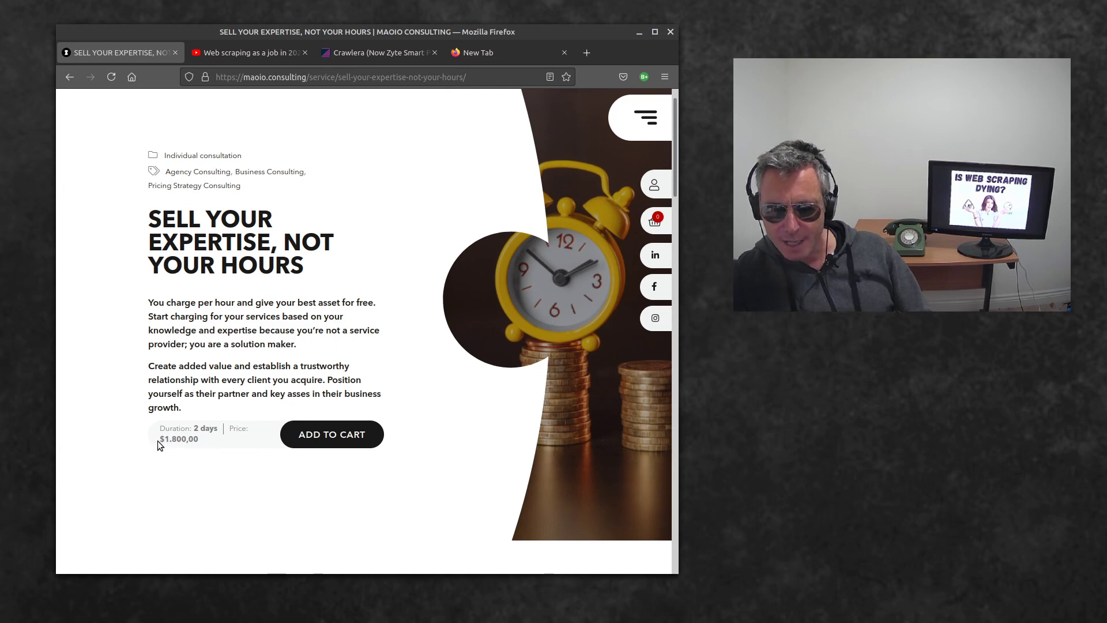
scroll("down", 3)
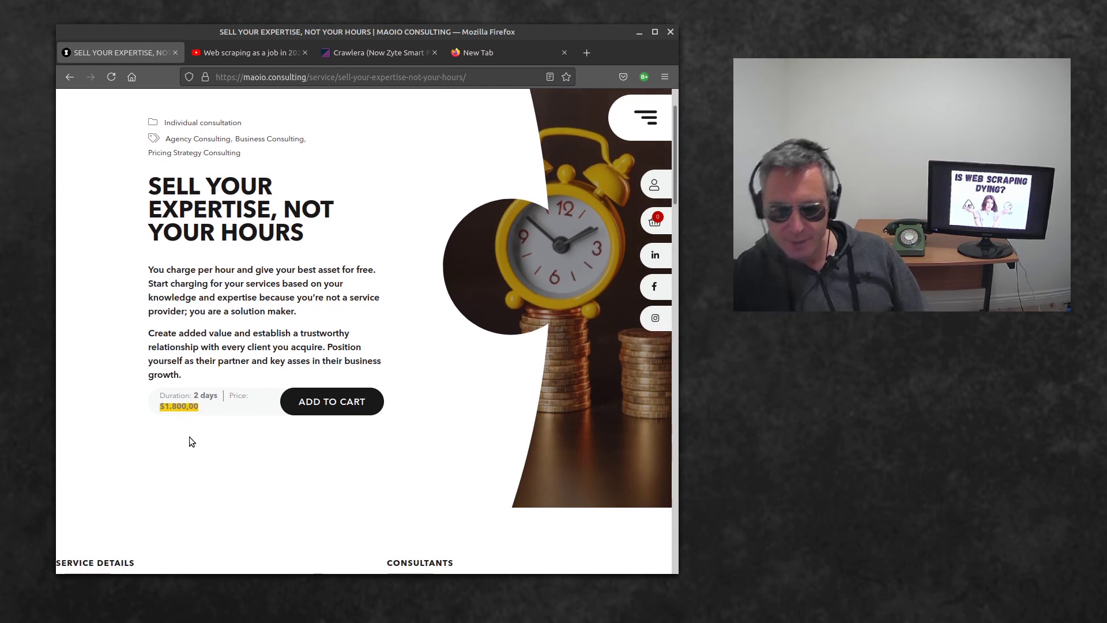